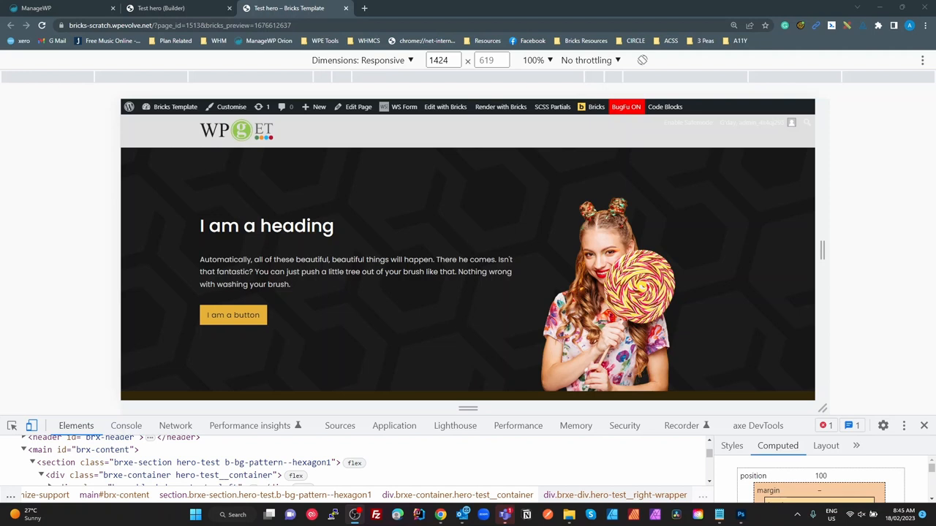
mouse_move(827, 221)
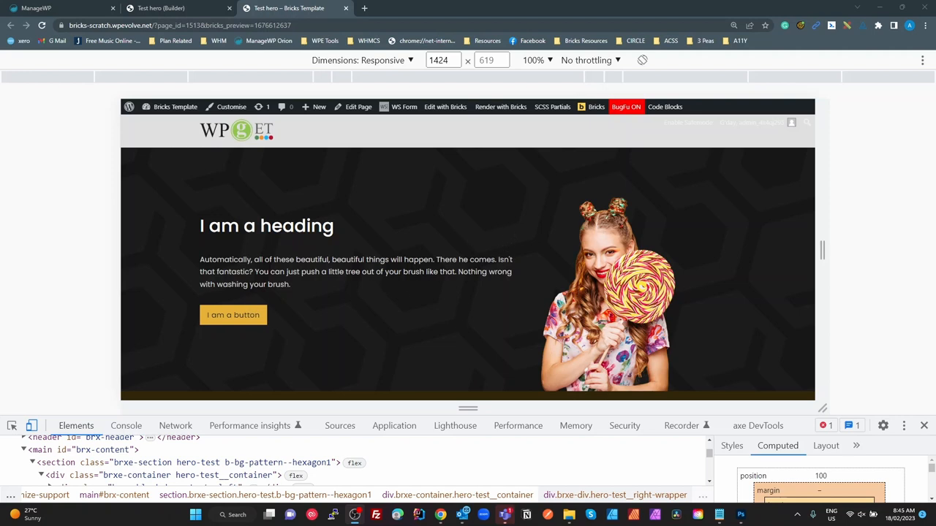
mouse_move(678, 261)
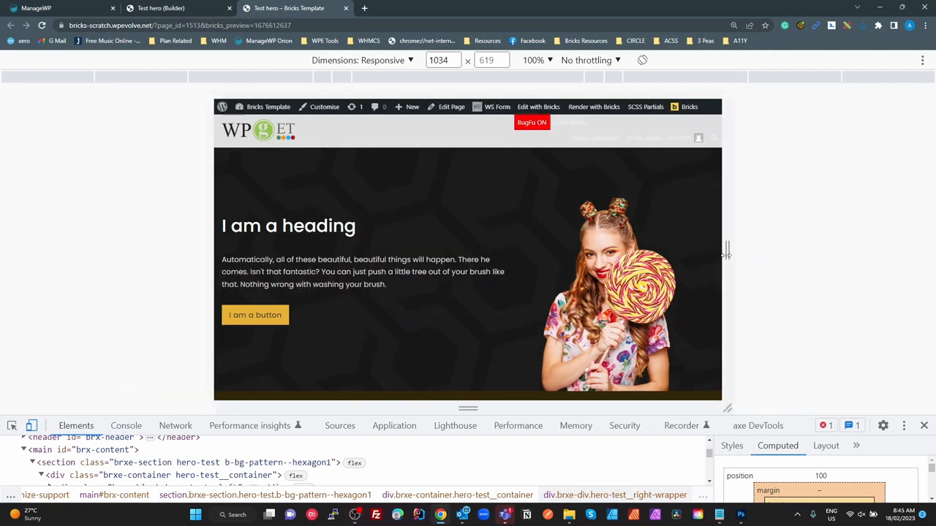
- Narrow the responsive preview from 1424 px to about 928 px wide
left_click_drag(726, 252, 710, 265)
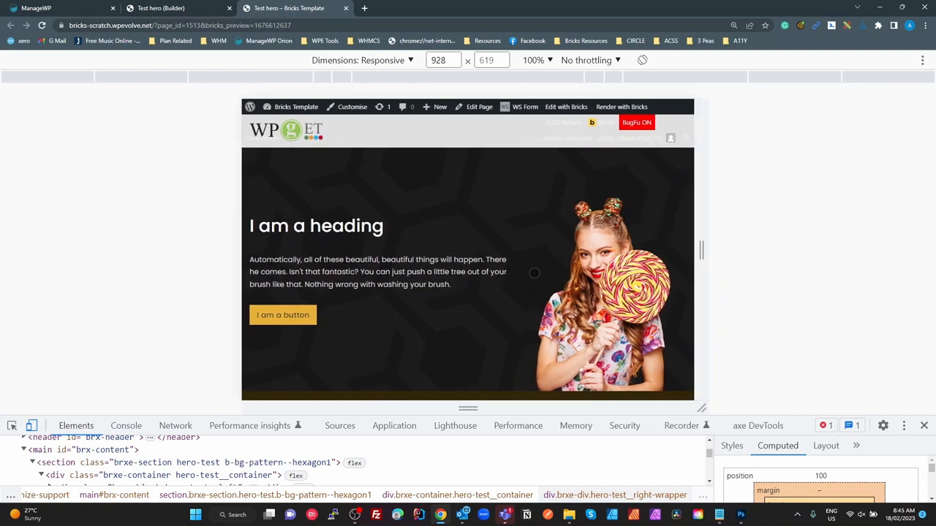
mouse_move(510, 273)
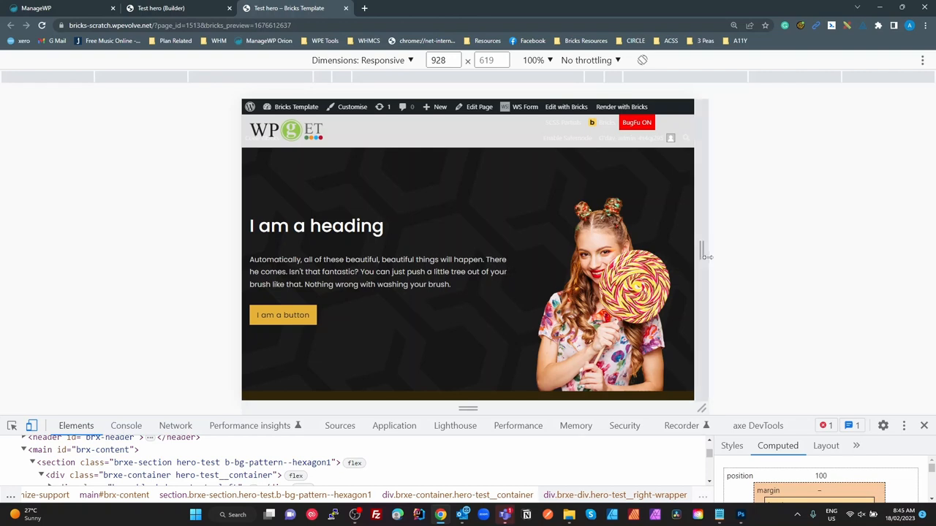
left_click_drag(704, 256, 673, 257)
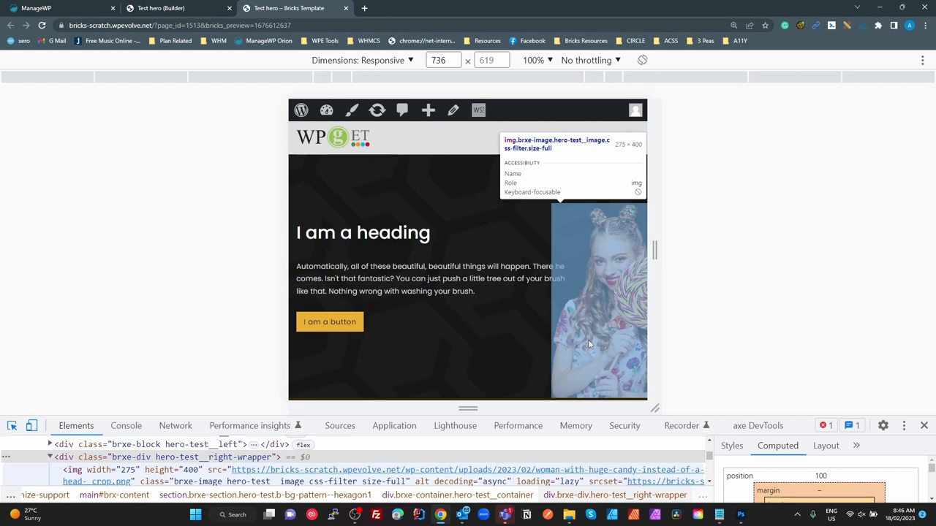
mouse_move(573, 306)
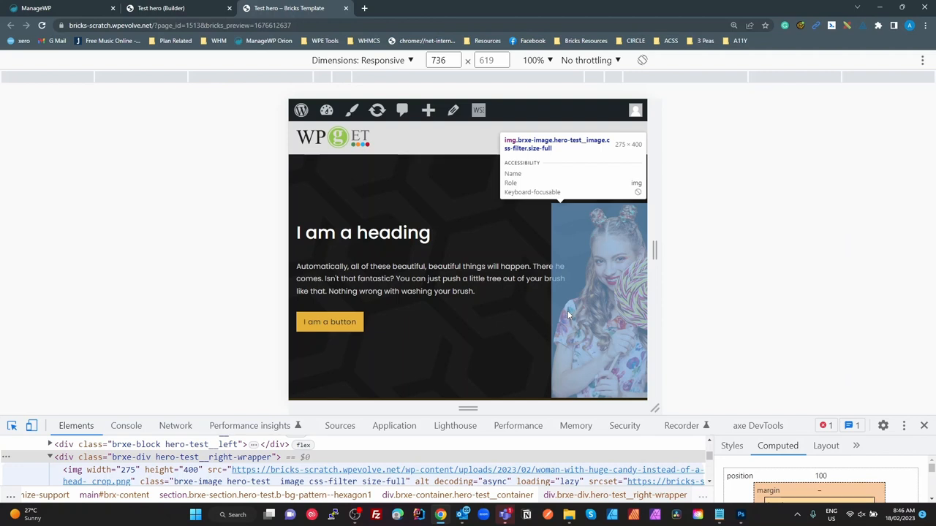
mouse_move(576, 283)
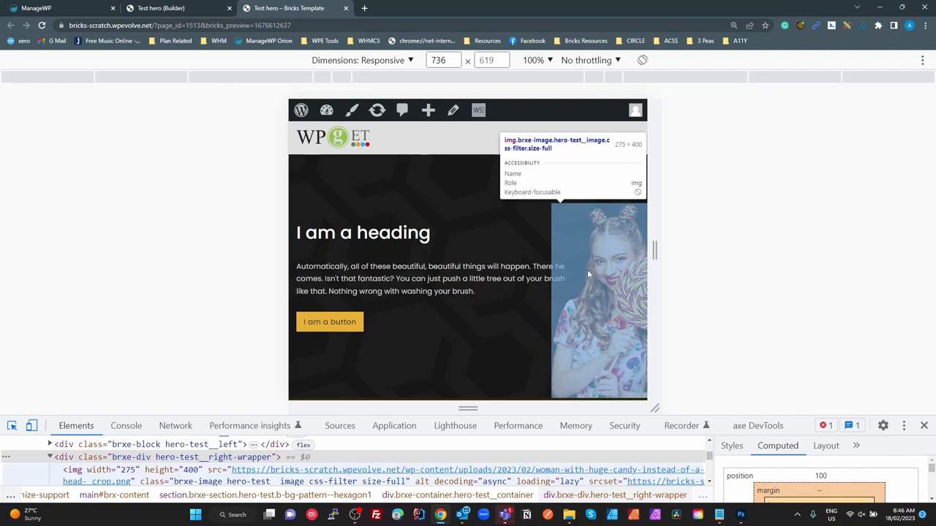
mouse_move(605, 283)
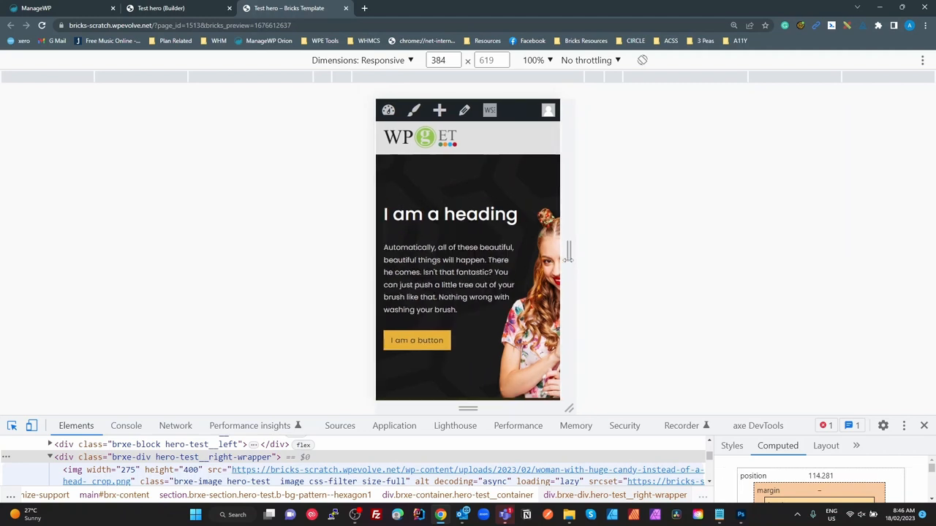
- Resize the preview to a phone-like width of roughly 370 px
left_click_drag(570, 252, 563, 252)
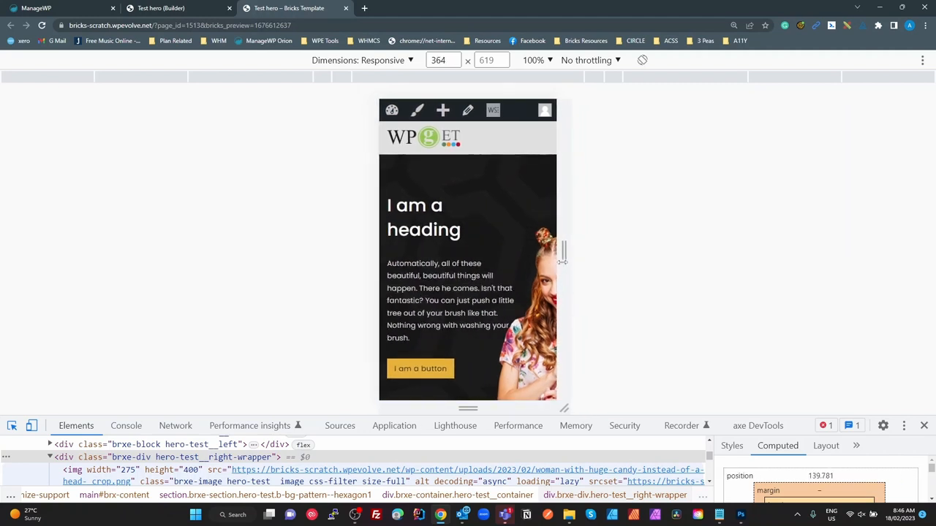
left_click_drag(563, 252, 569, 252)
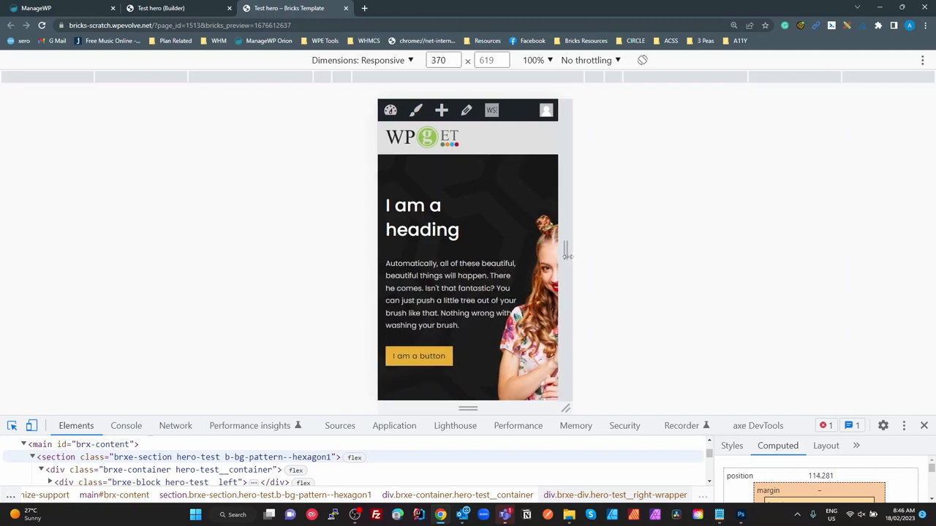
left_click_drag(565, 256, 582, 256)
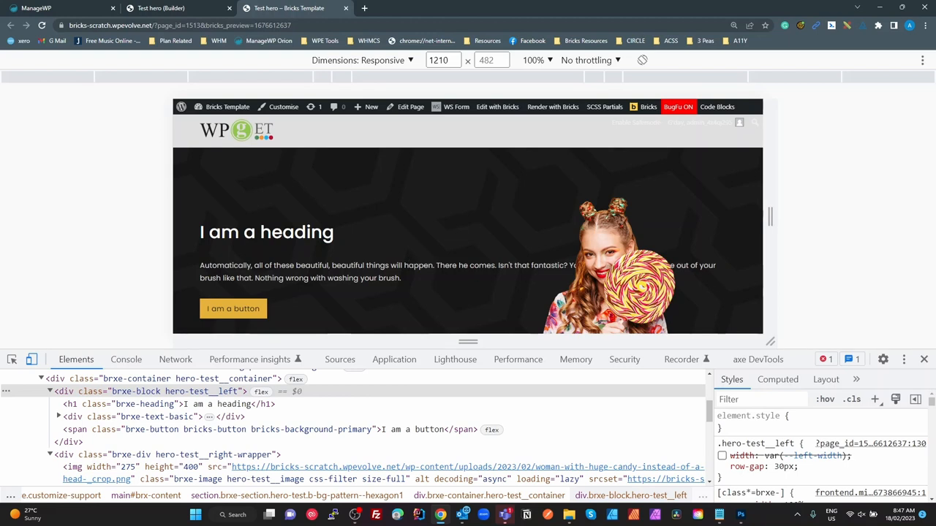
- Add inline z-index: 2 to the left column and re-enable its width: var(--left-width) rule
left_click(722, 466)
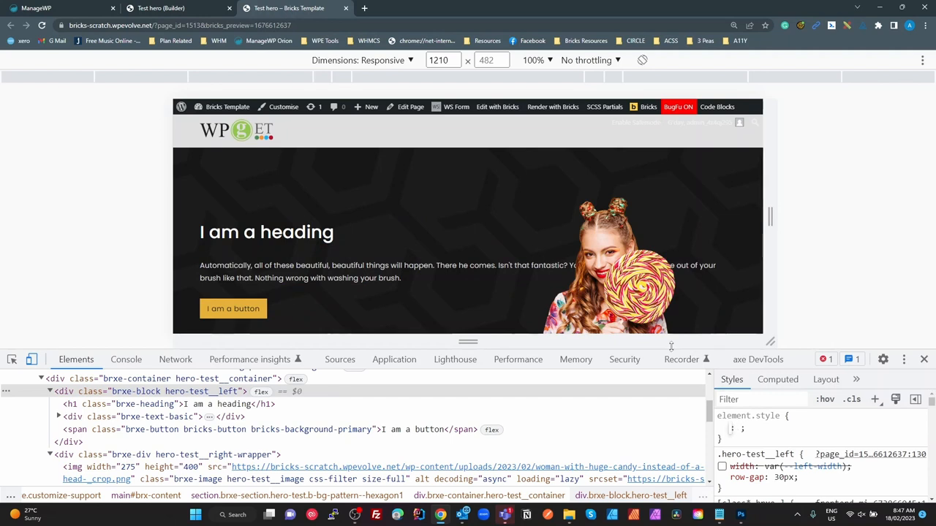
type("z")
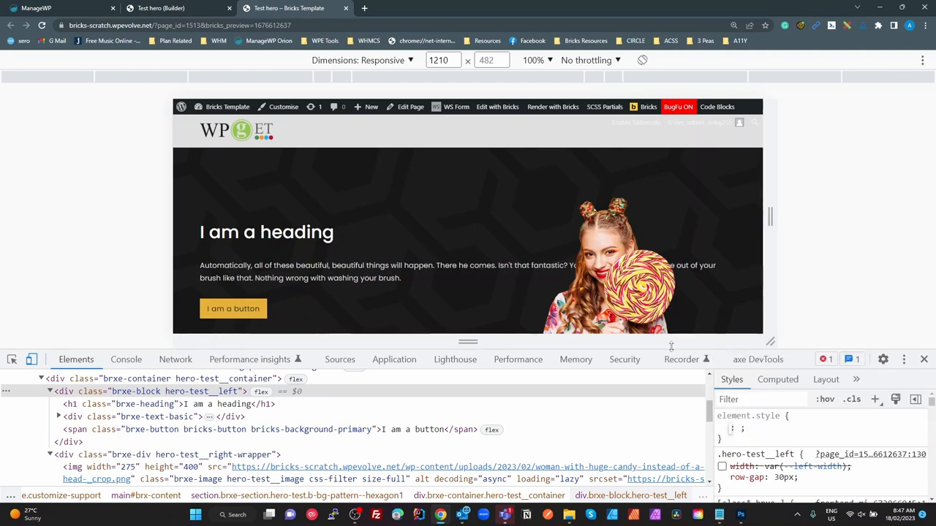
type("z-index")
left_click(742, 428)
type("2")
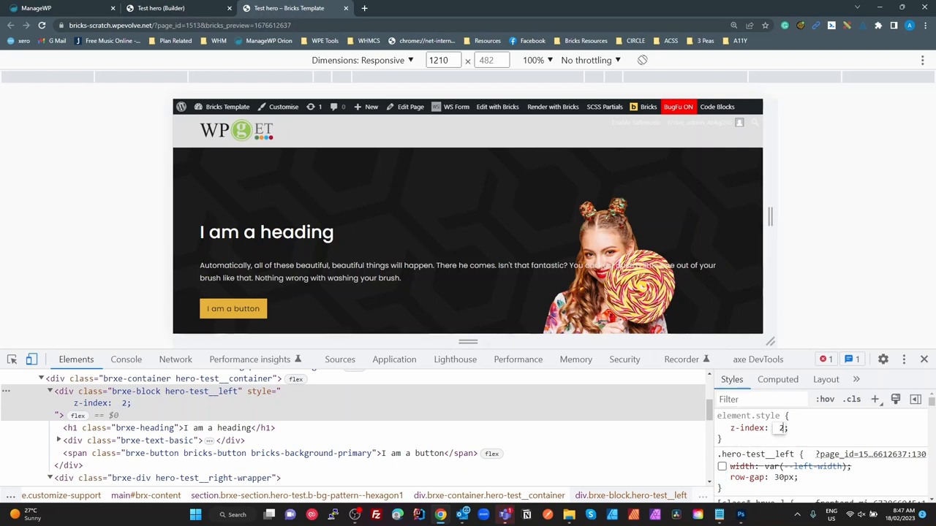
left_click(722, 476)
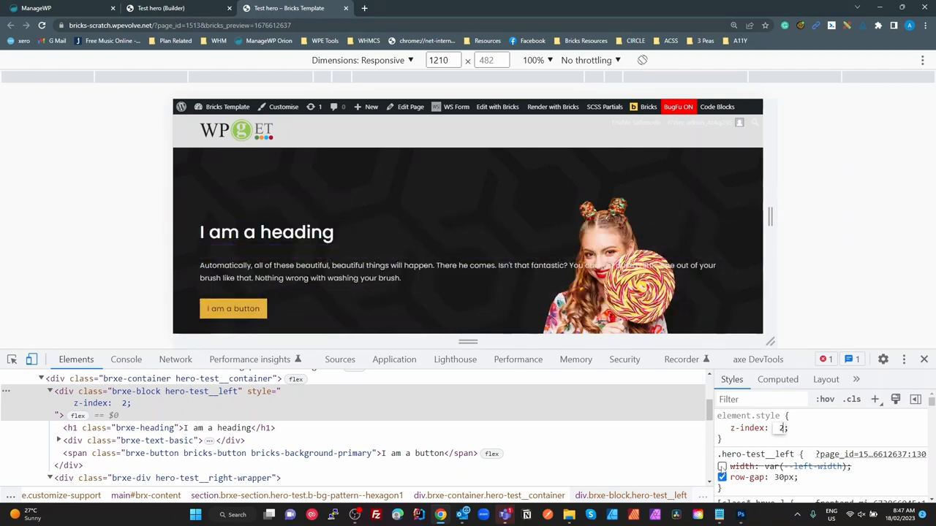
left_click(721, 467)
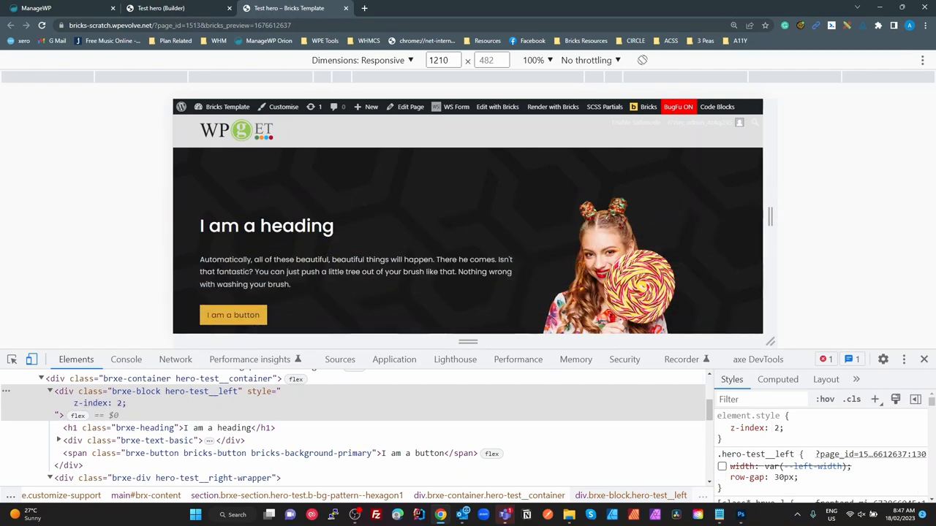
mouse_move(822, 254)
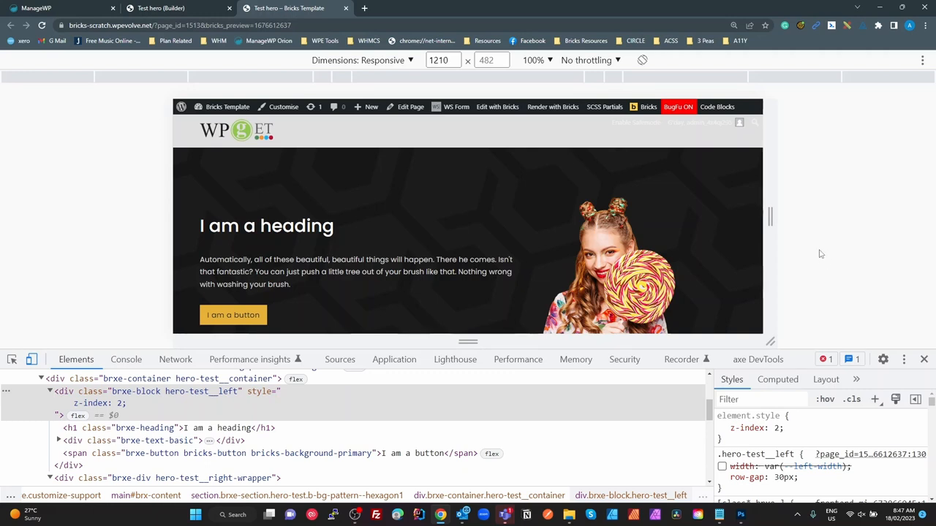
left_click_drag(770, 216, 763, 219)
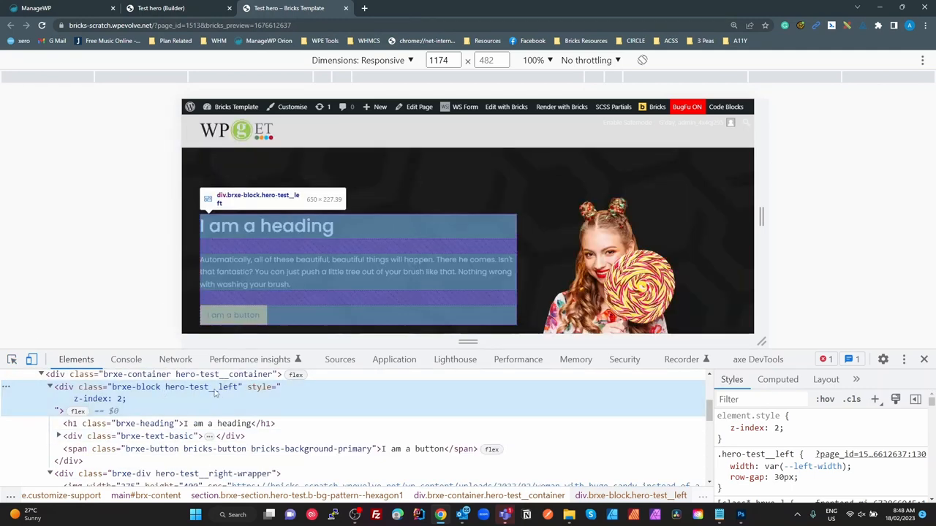
- Check the hero-test__left div's computed width while resizing the preview to 856 px
left_click(777, 380)
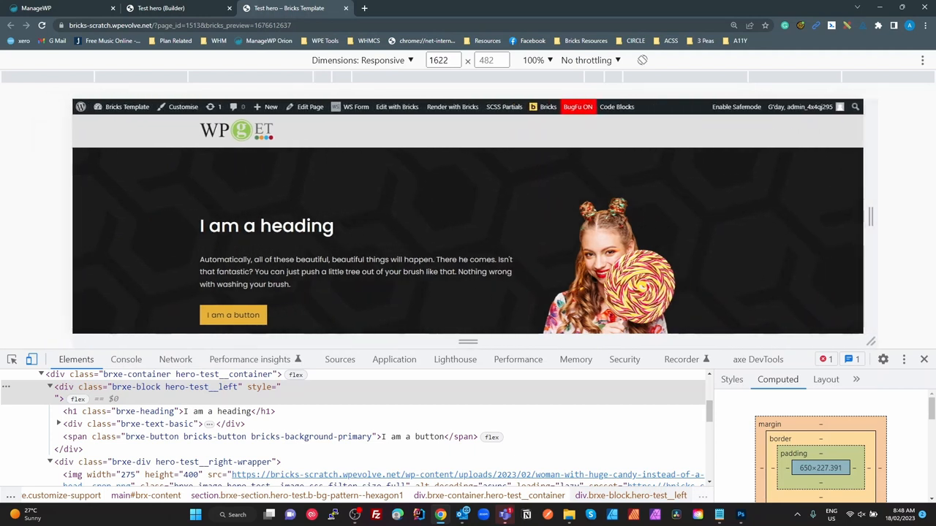
mouse_move(530, 281)
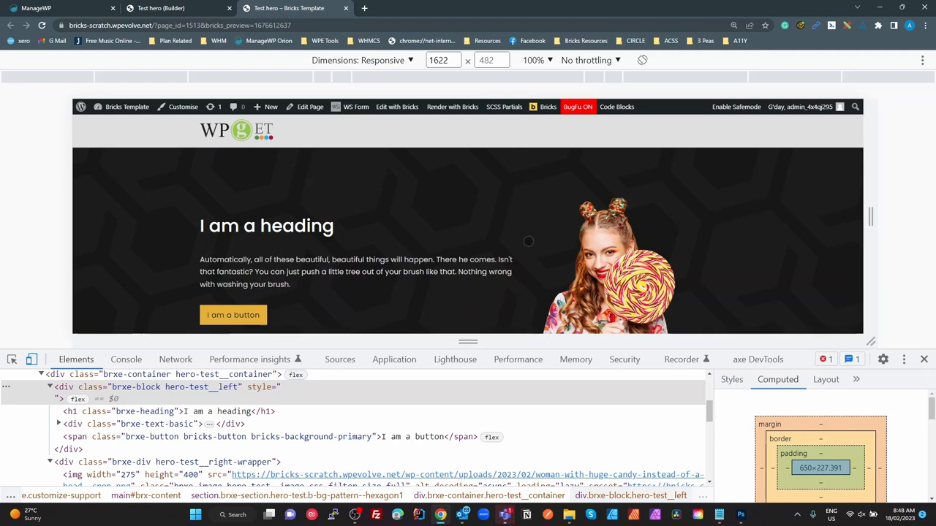
mouse_move(543, 284)
type("1400")
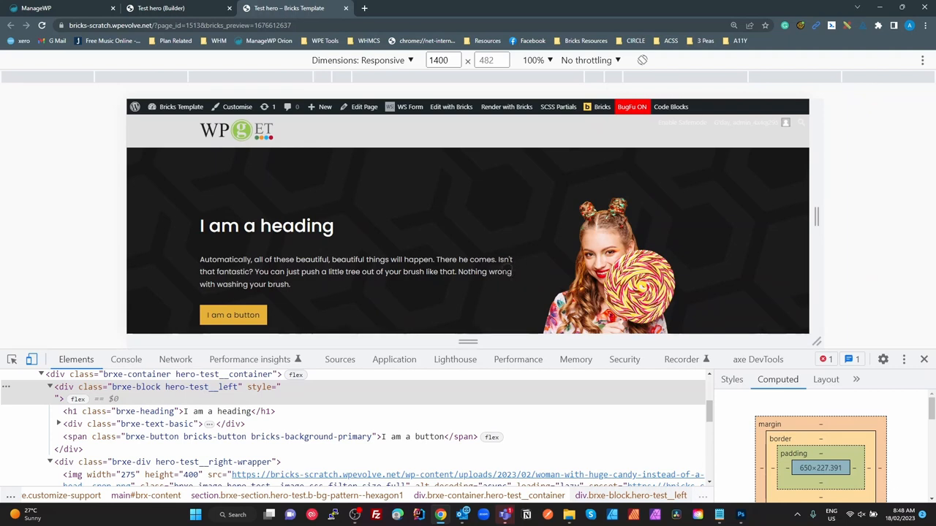
mouse_move(720, 229)
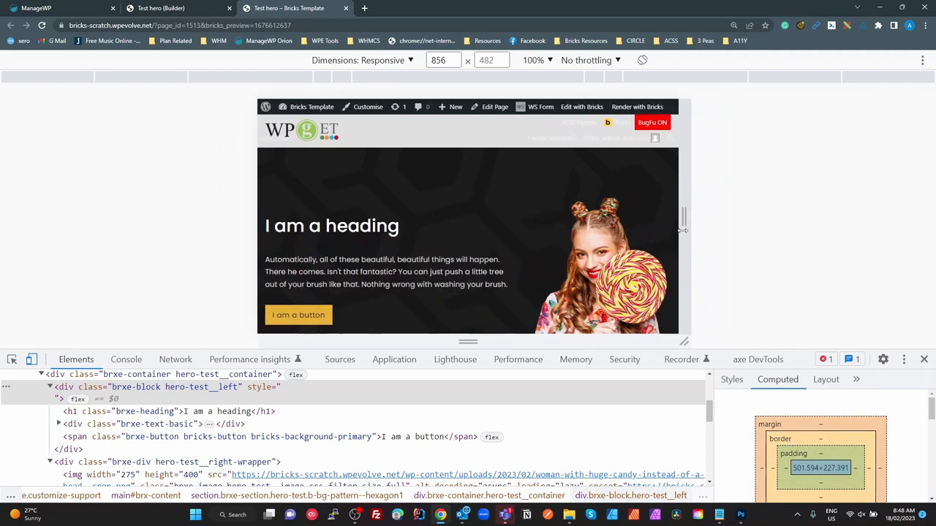
left_click_drag(685, 230, 789, 240)
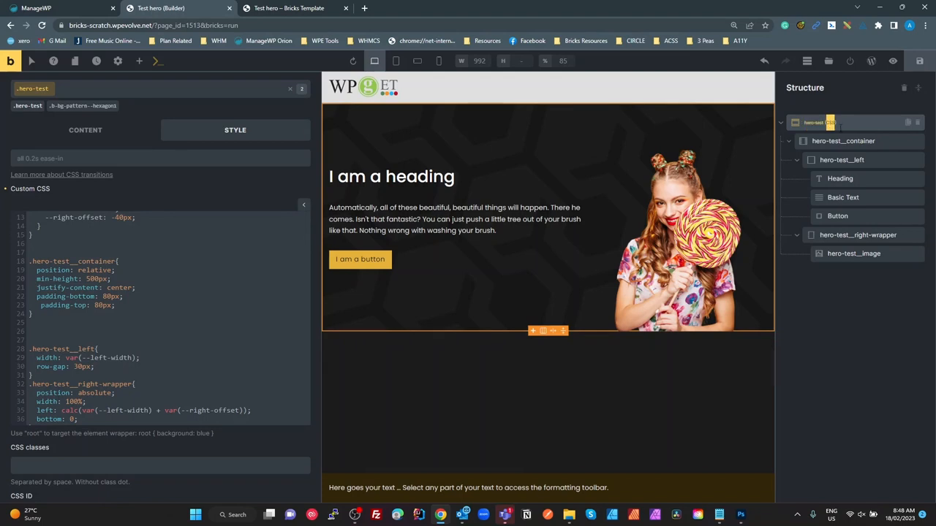
left_click(840, 178)
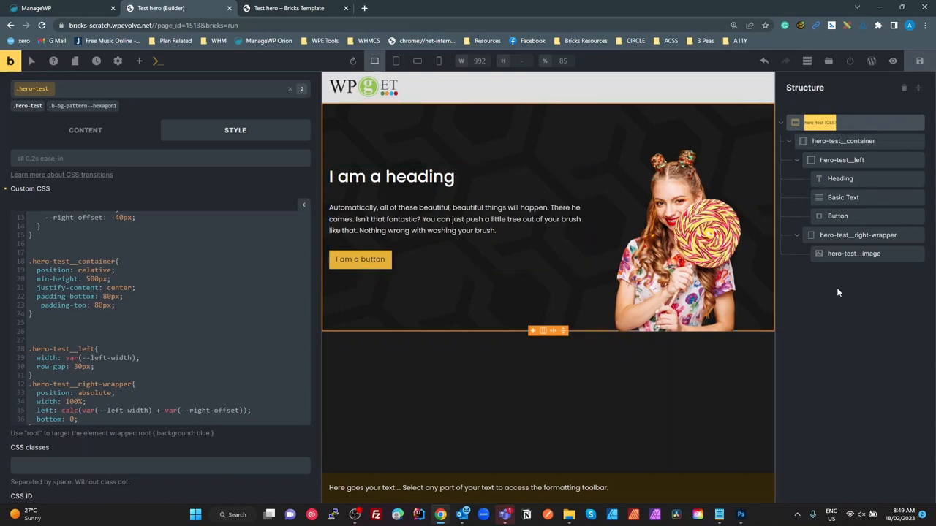
mouse_move(847, 289)
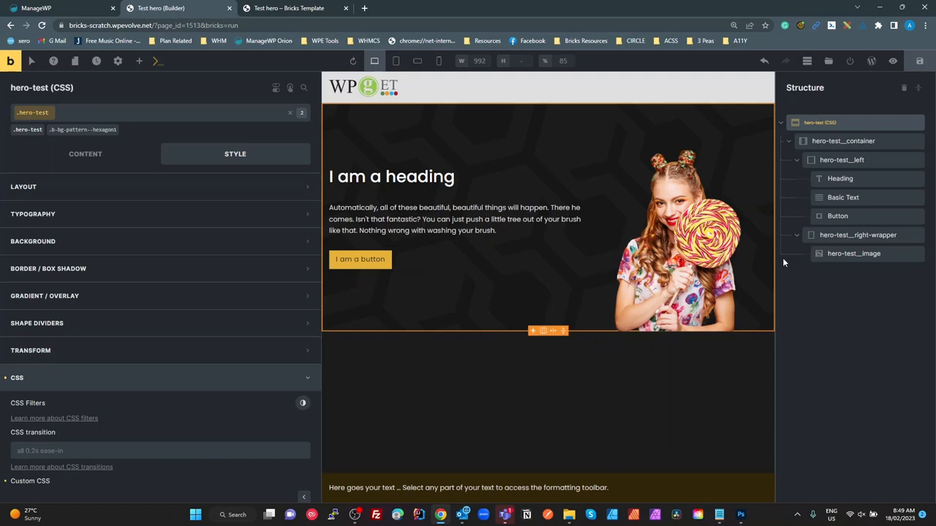
mouse_move(259, 296)
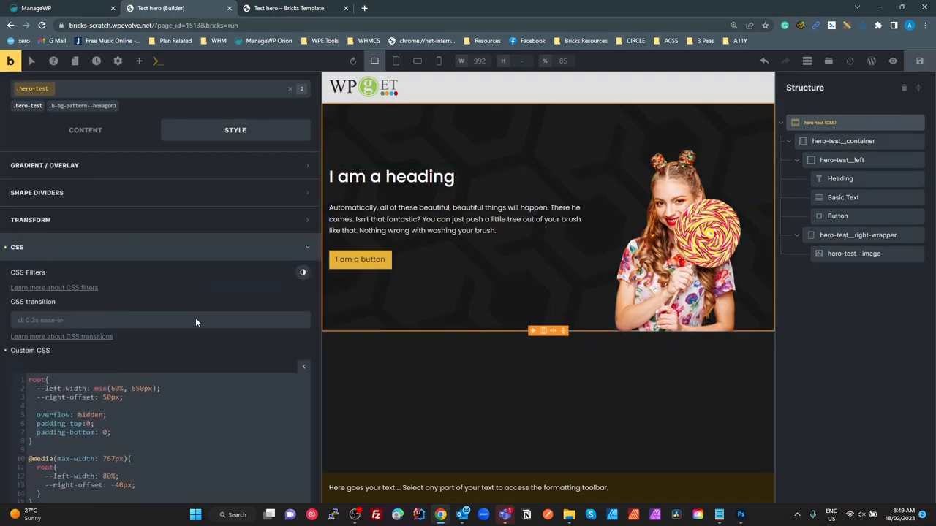
scroll("down", 3)
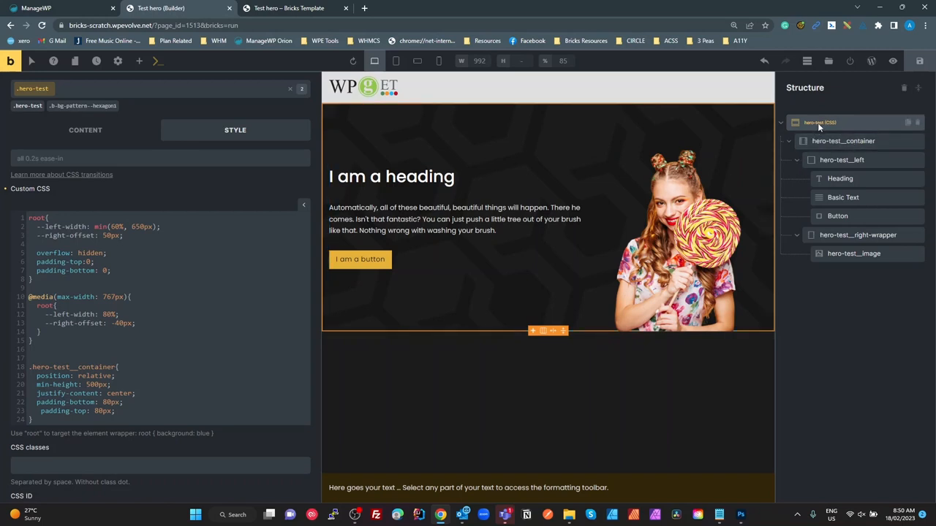
mouse_move(796, 122)
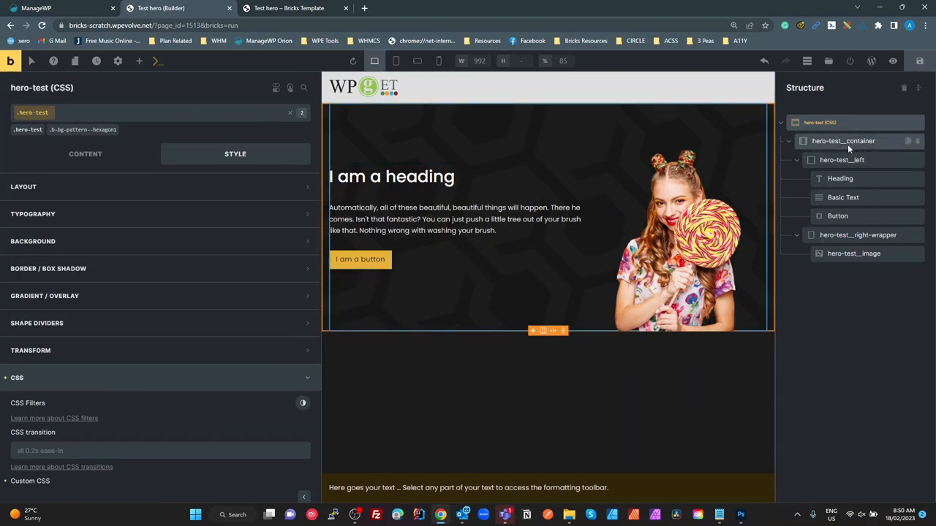
- Step through the container and body text, then select hero-test__right-wrapper for styling
left_click(843, 140)
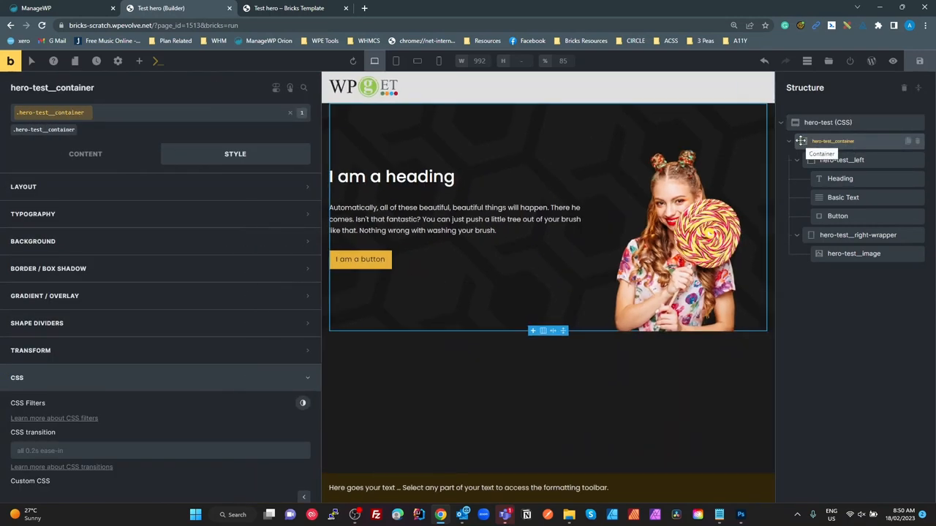
left_click(287, 8)
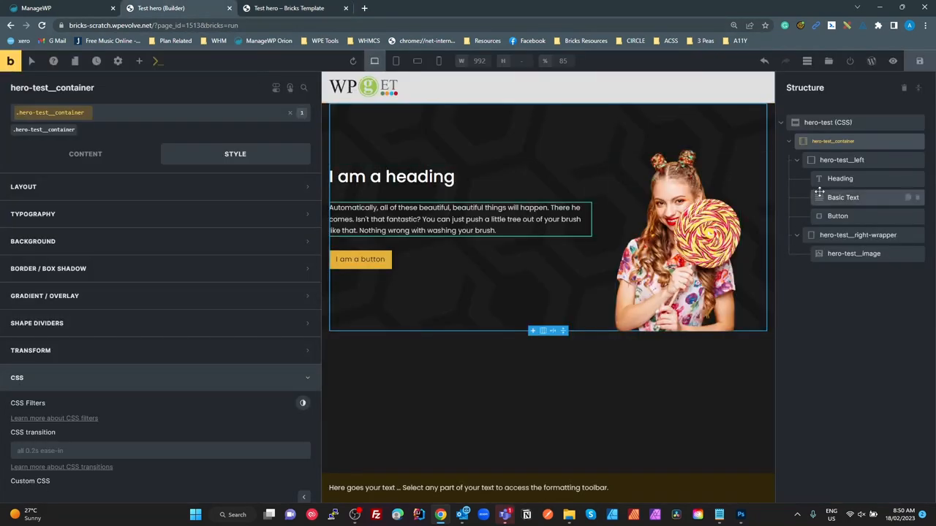
left_click(840, 160)
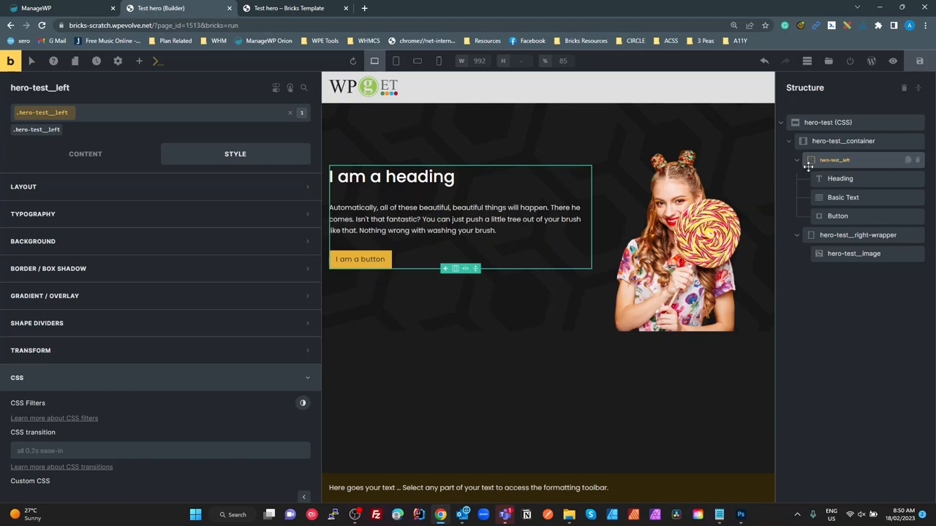
mouse_move(810, 160)
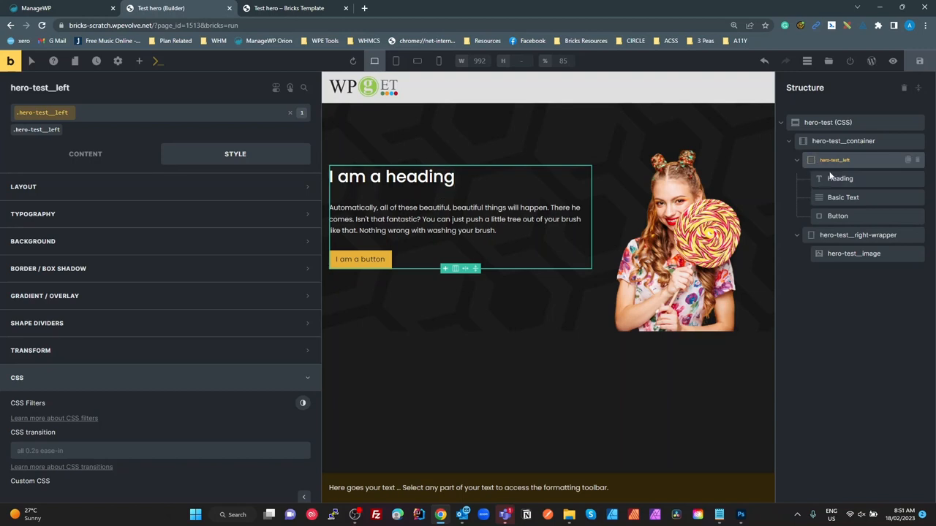
mouse_move(837, 216)
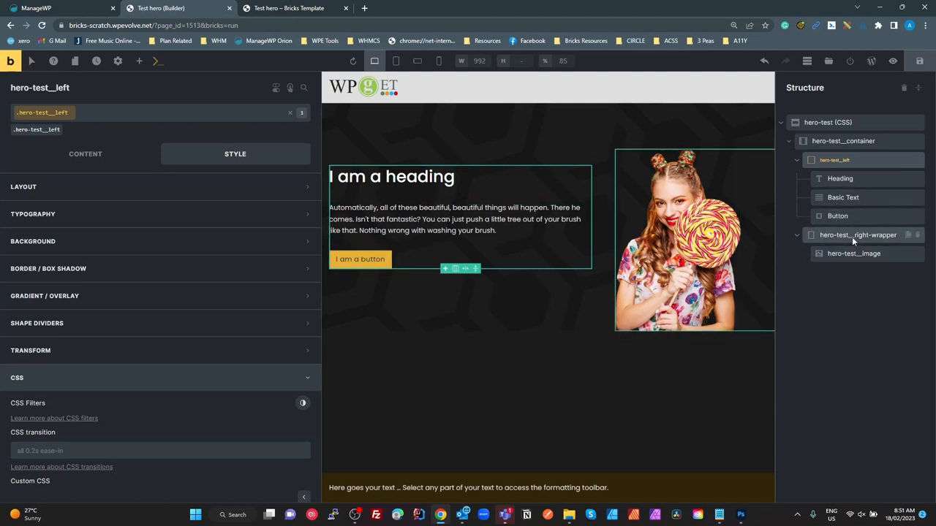
left_click(857, 235)
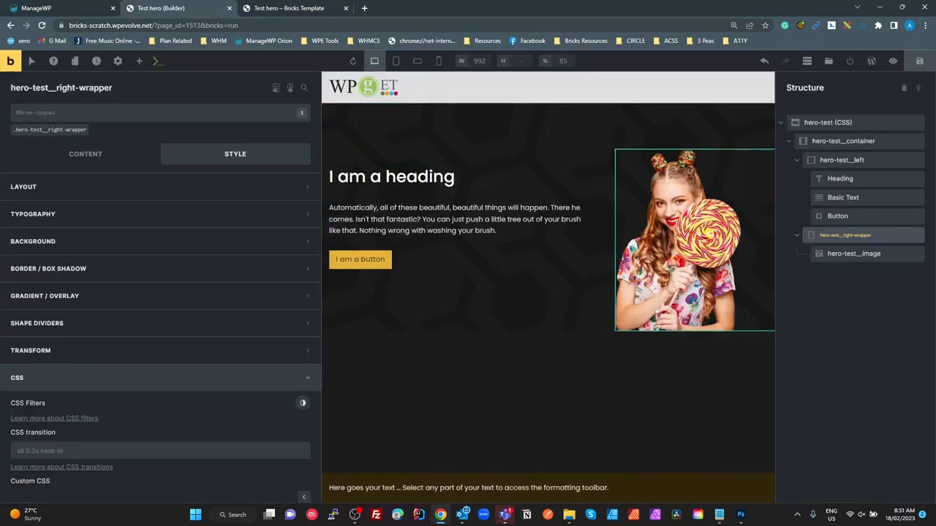
left_click(853, 253)
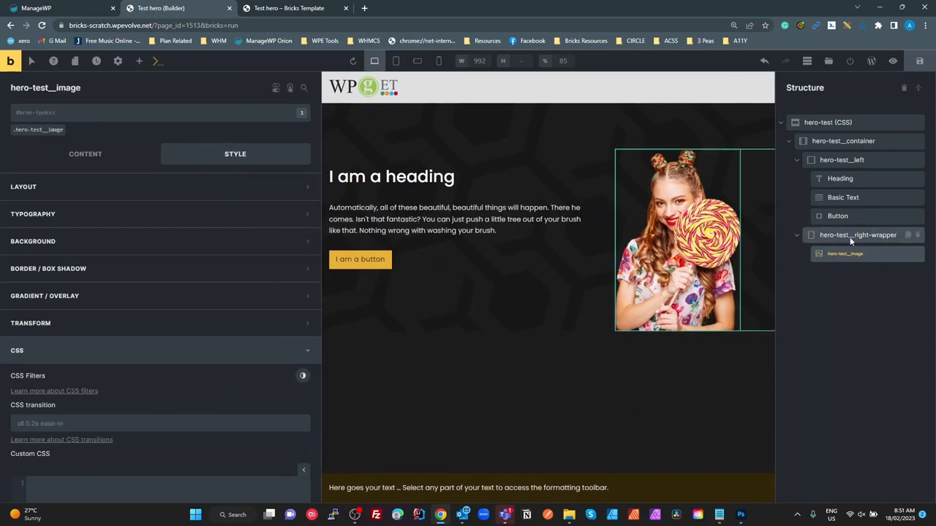
left_click(845, 234)
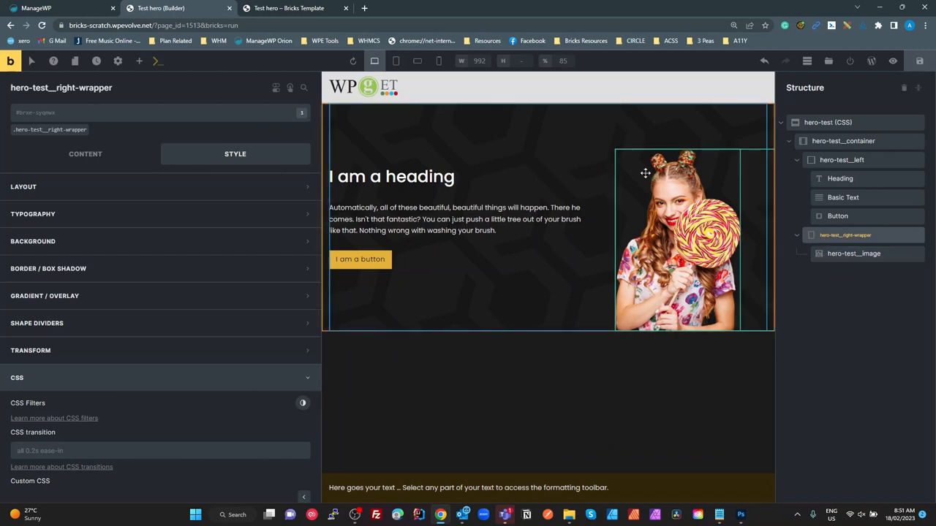
mouse_move(698, 188)
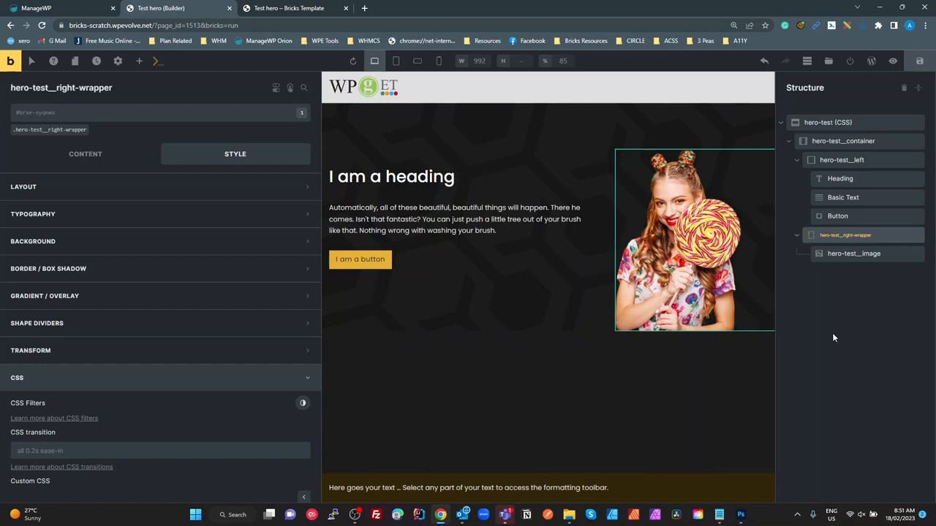
left_click(827, 122)
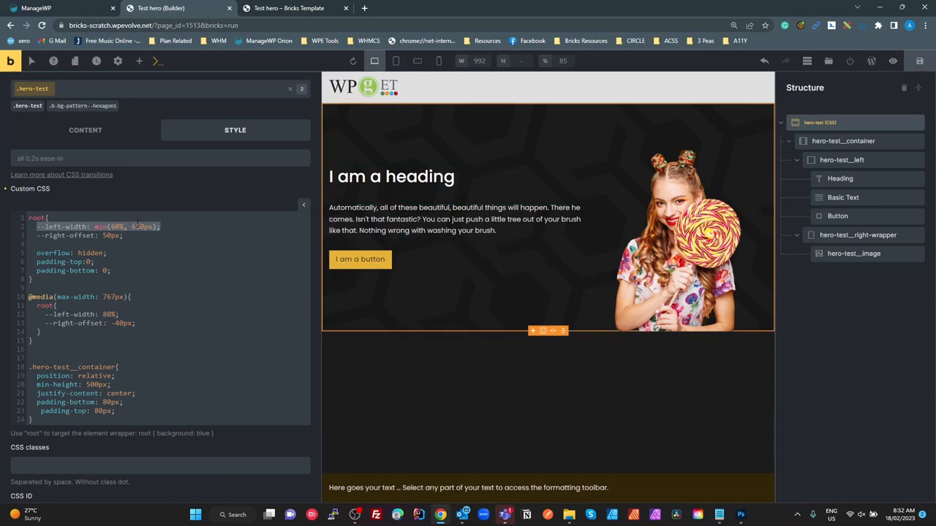
- Enter 650px as the min() cap for --left-width, then switch to the front-end preview
type("650px")
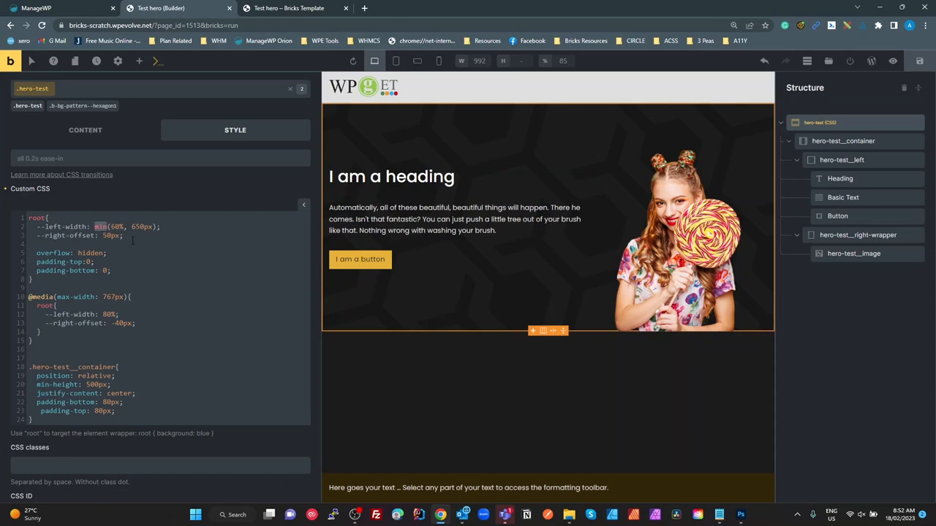
left_click(288, 8)
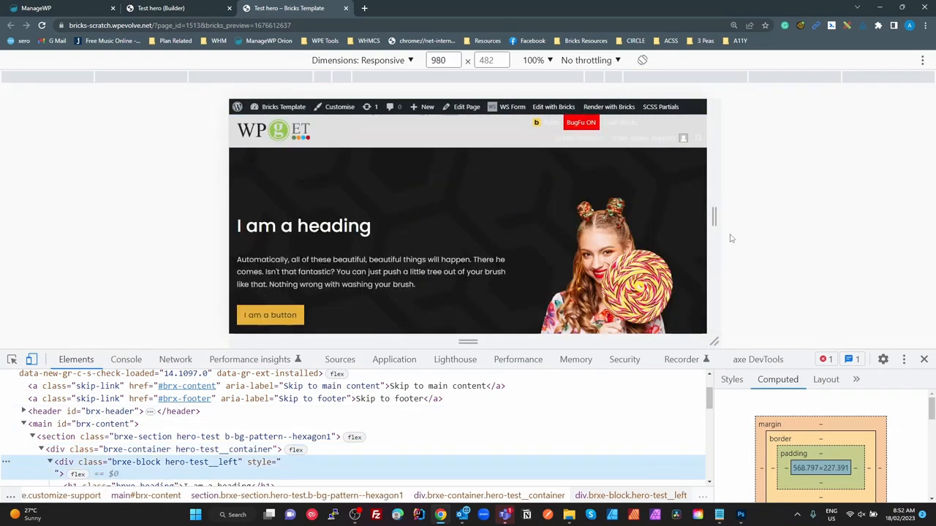
- Widen the preview to 1328 px to confirm the 650 px cap, then return to the builder
left_click_drag(720, 219, 728, 220)
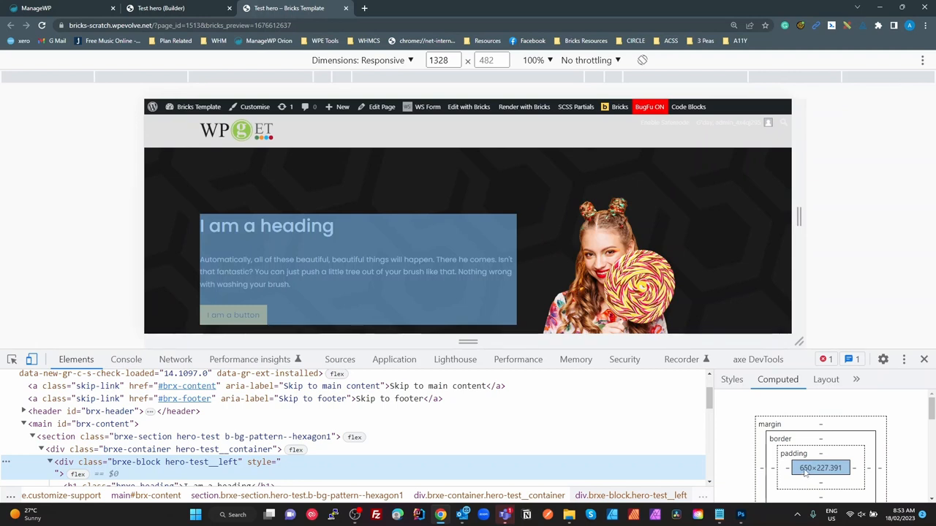
left_click(161, 8)
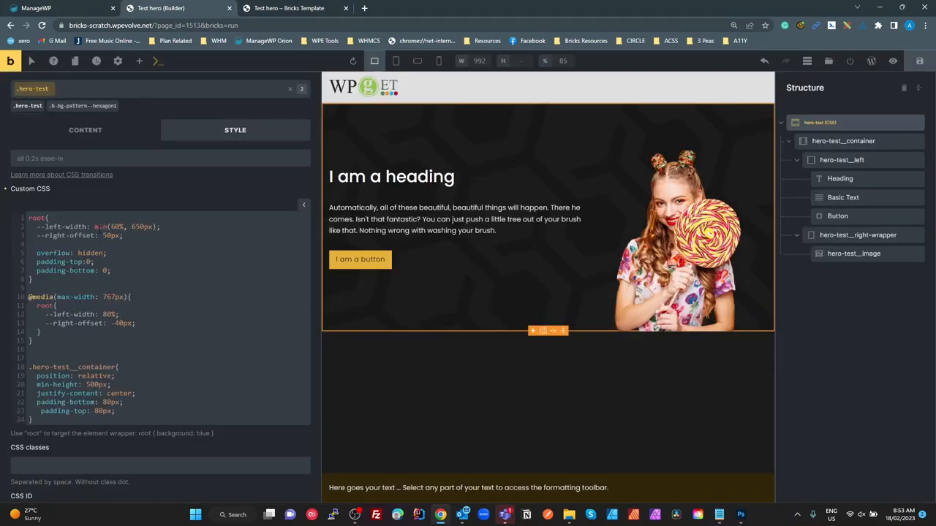
double_click(141, 227)
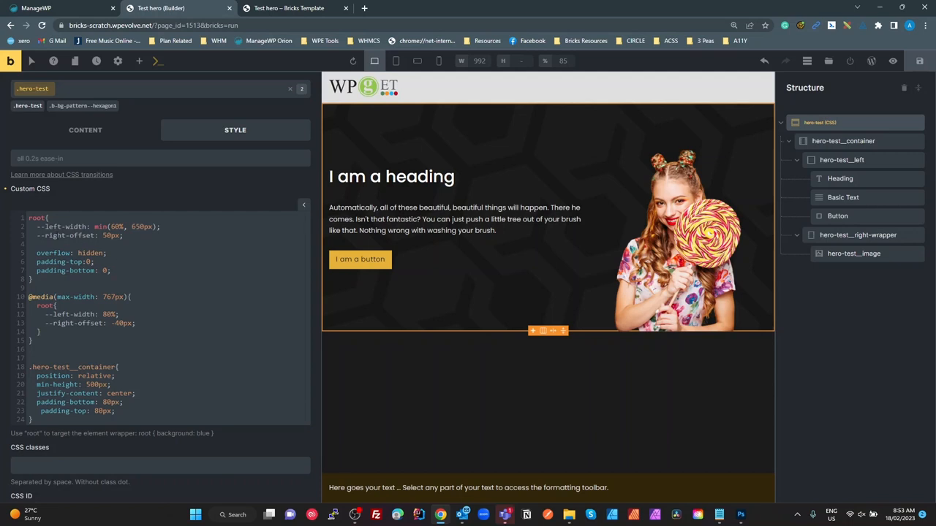
mouse_move(457, 238)
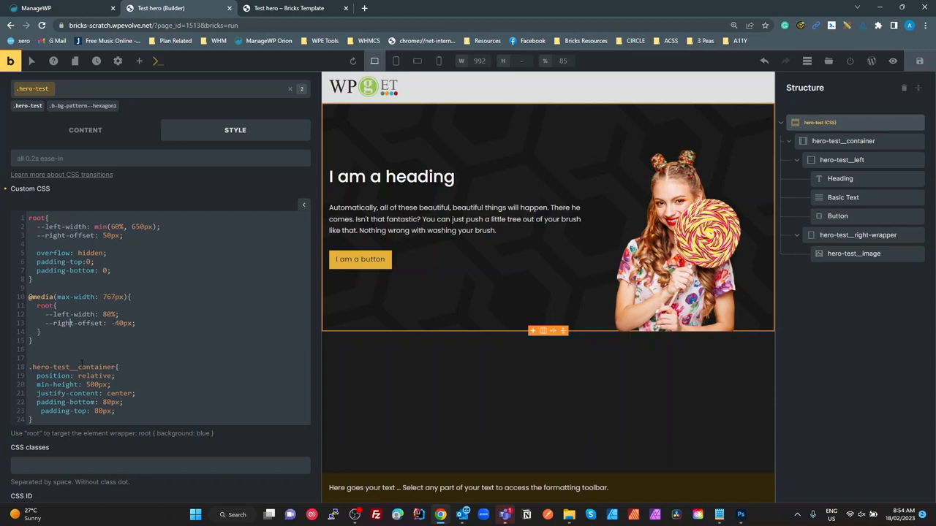
scroll("down", 3)
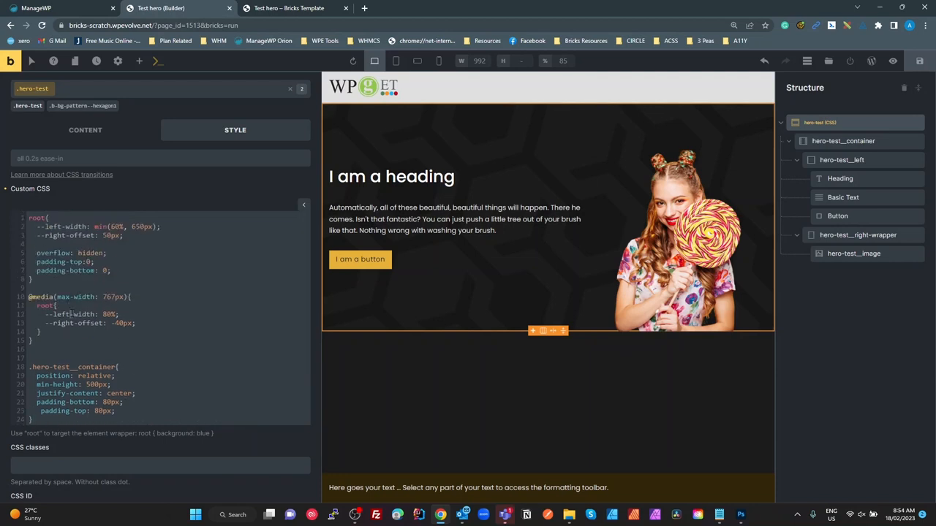
scroll("down", 3)
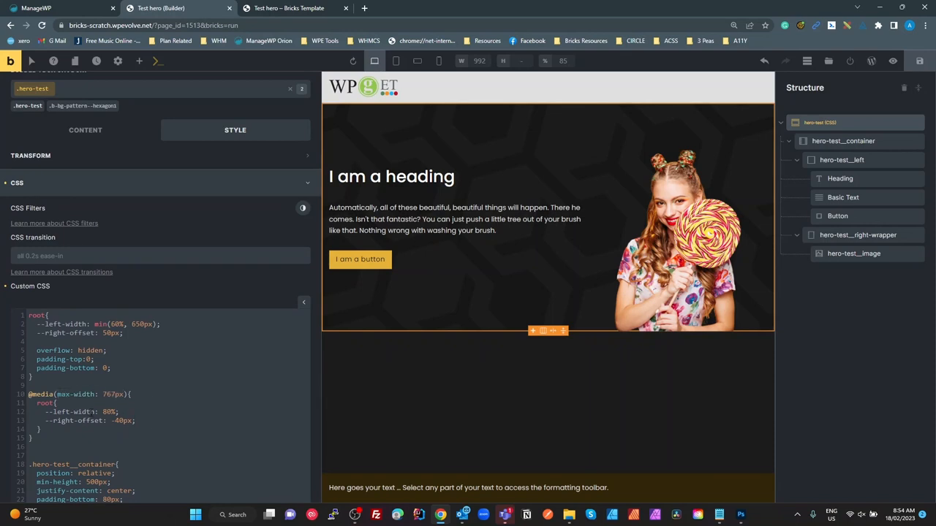
double_click(70, 412)
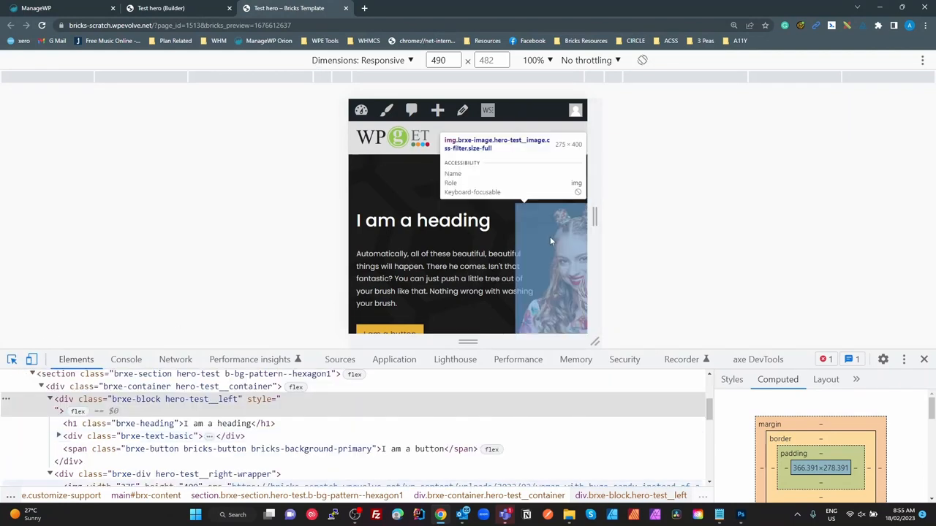
mouse_move(531, 275)
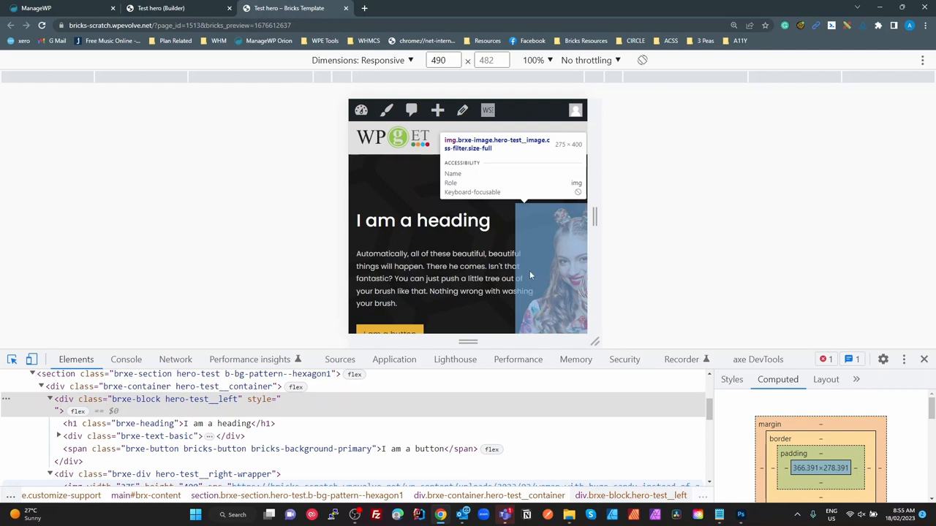
mouse_move(524, 300)
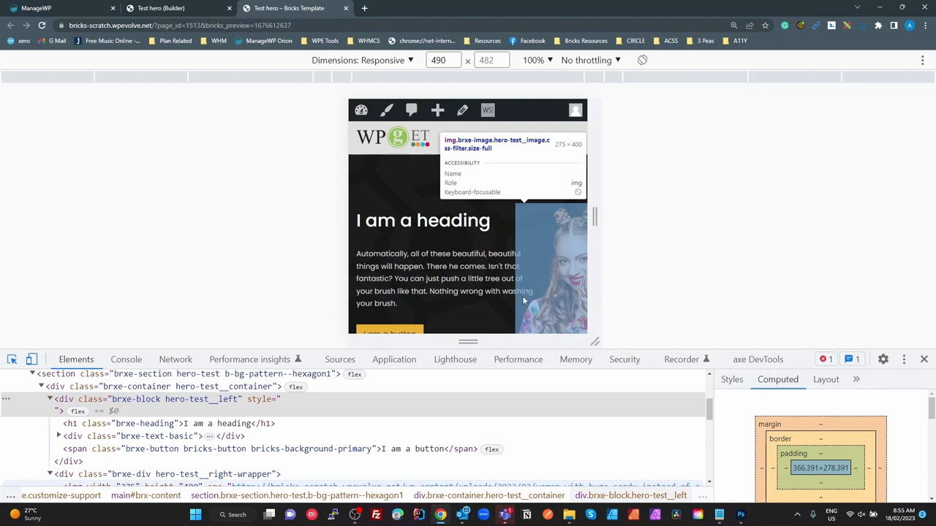
mouse_move(536, 310)
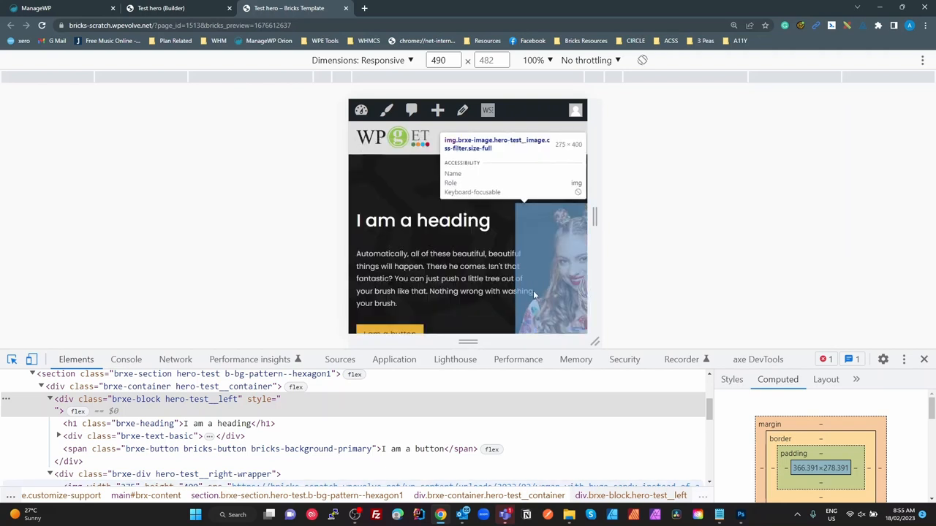
mouse_move(444, 278)
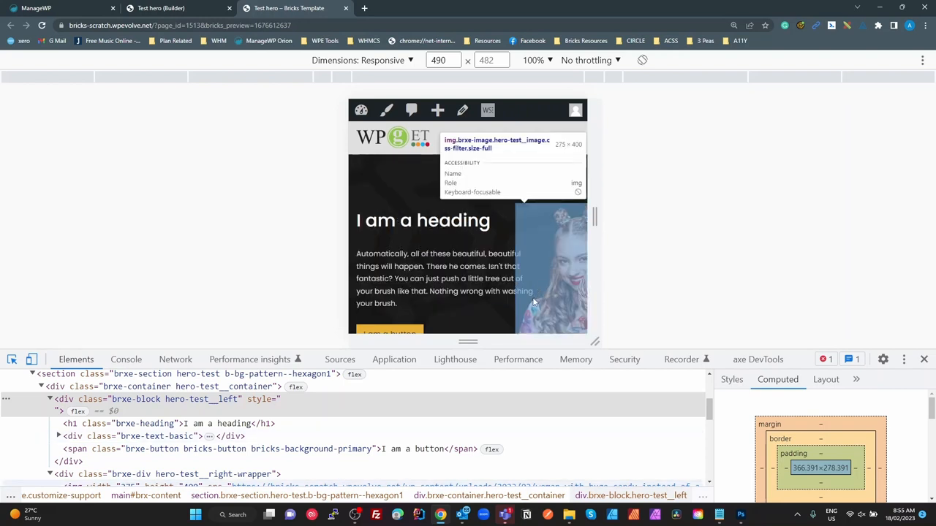
mouse_move(567, 227)
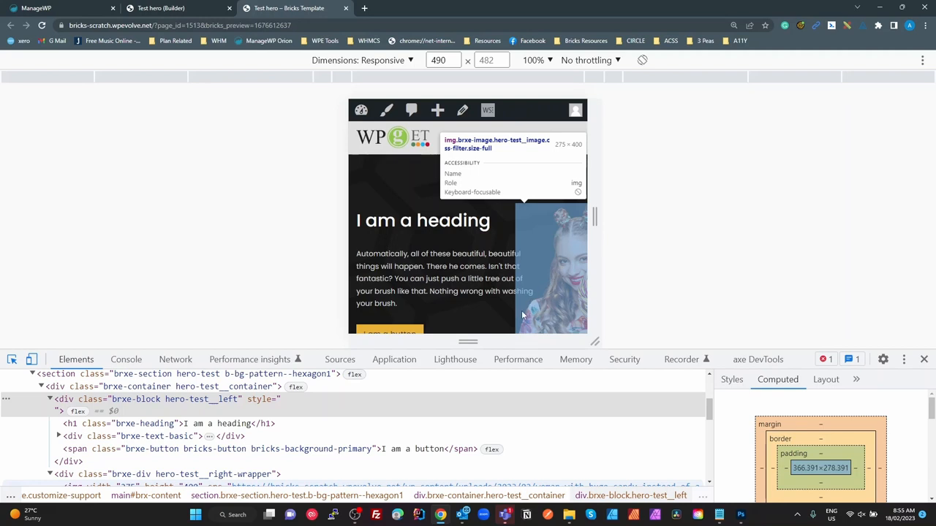
mouse_move(526, 255)
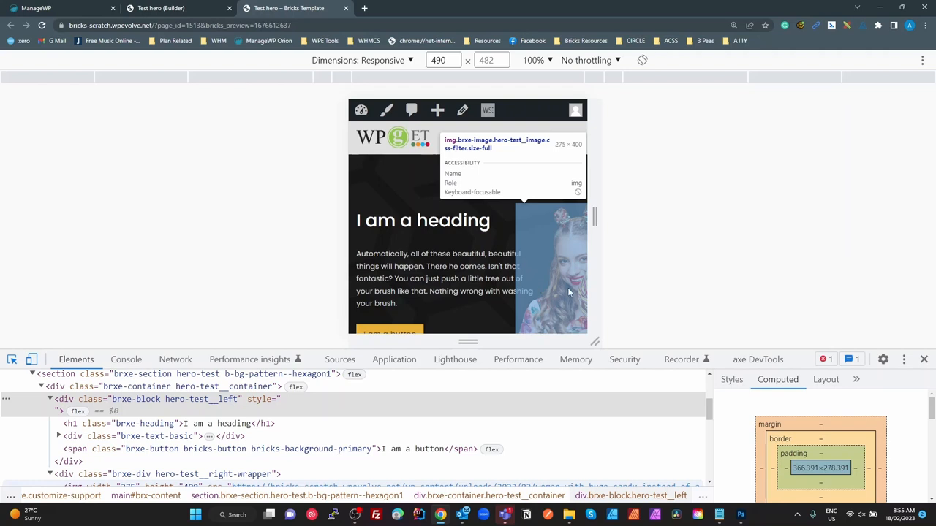
mouse_move(521, 308)
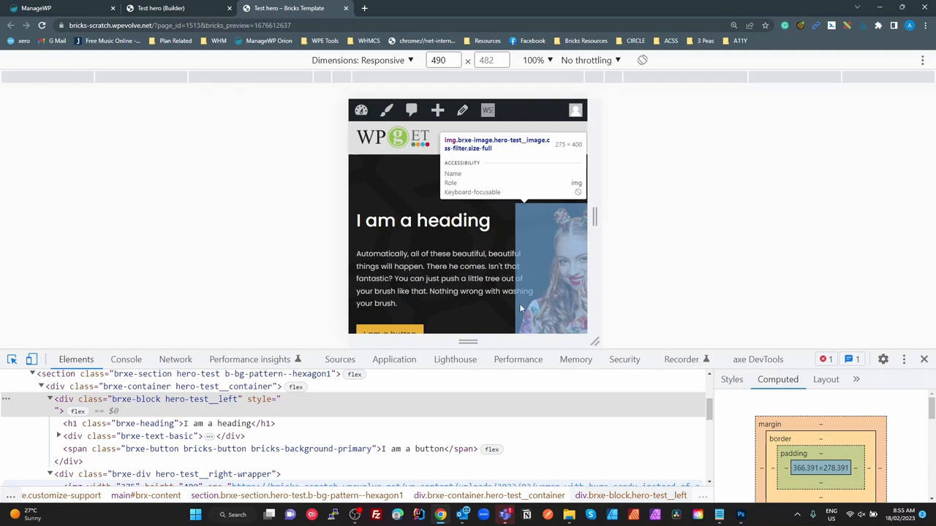
mouse_move(533, 320)
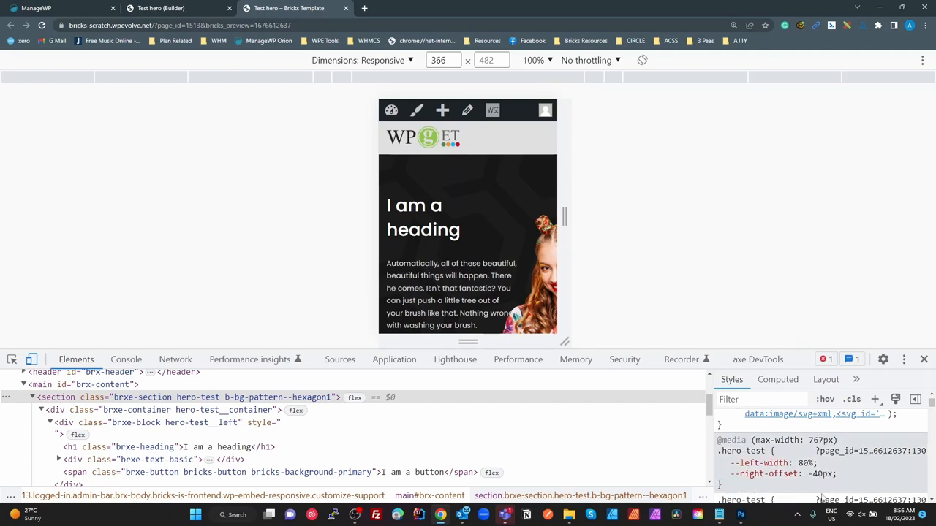
- Edit the mobile right offset value and preview the page at iPhone 12 Pro full scale
left_click(722, 463)
type("-30")
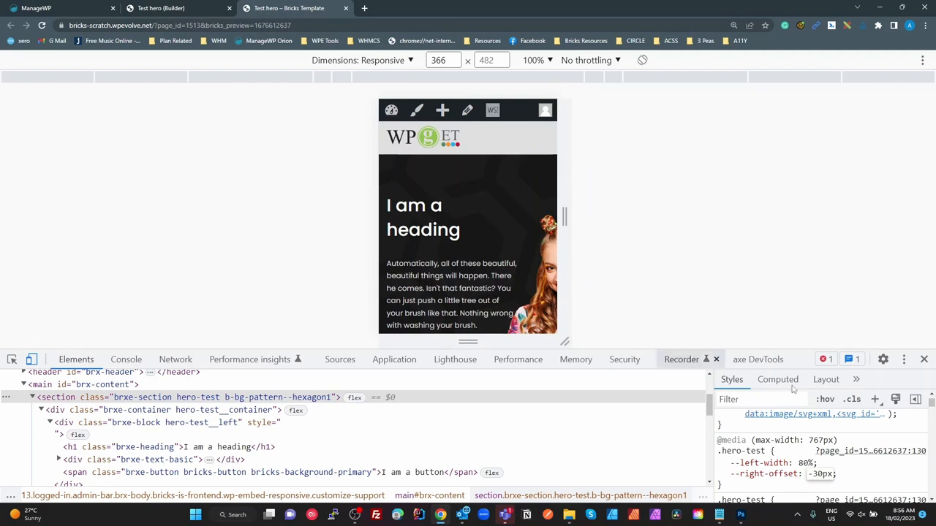
left_click(721, 463)
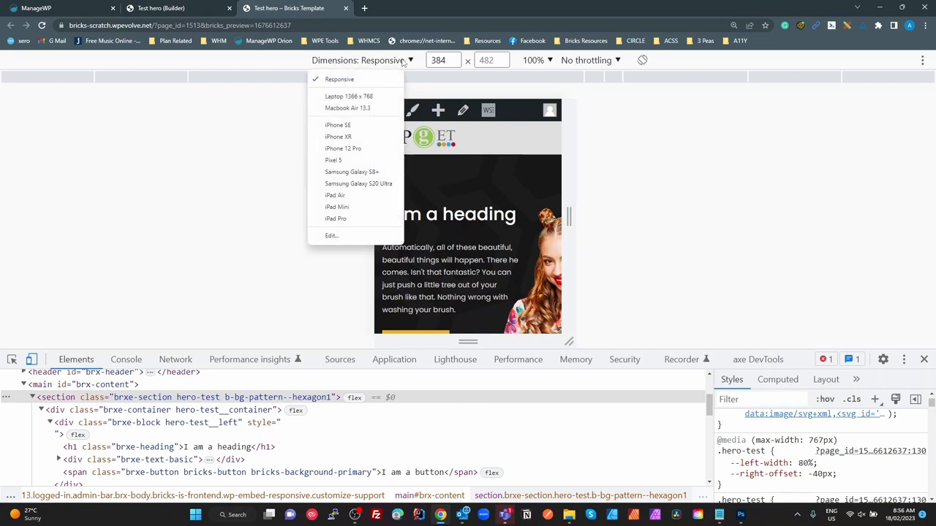
left_click(343, 149)
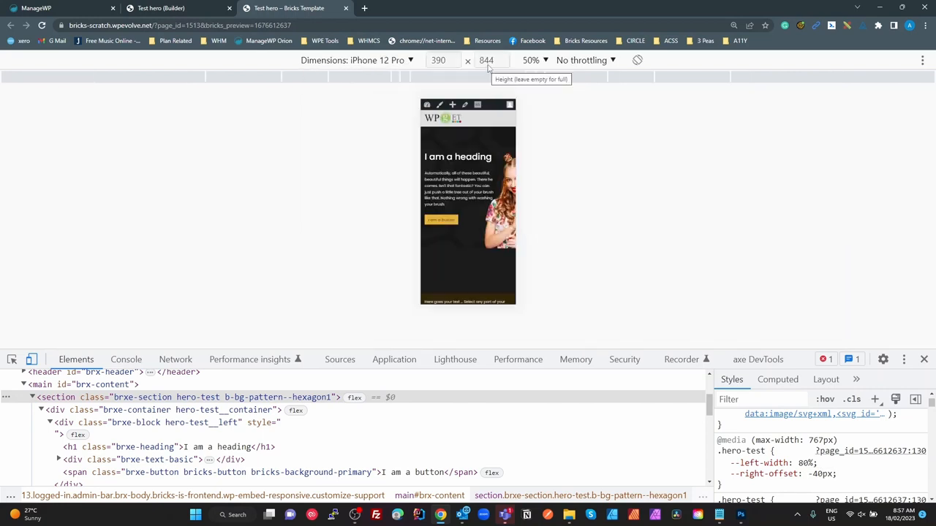
left_click(530, 60)
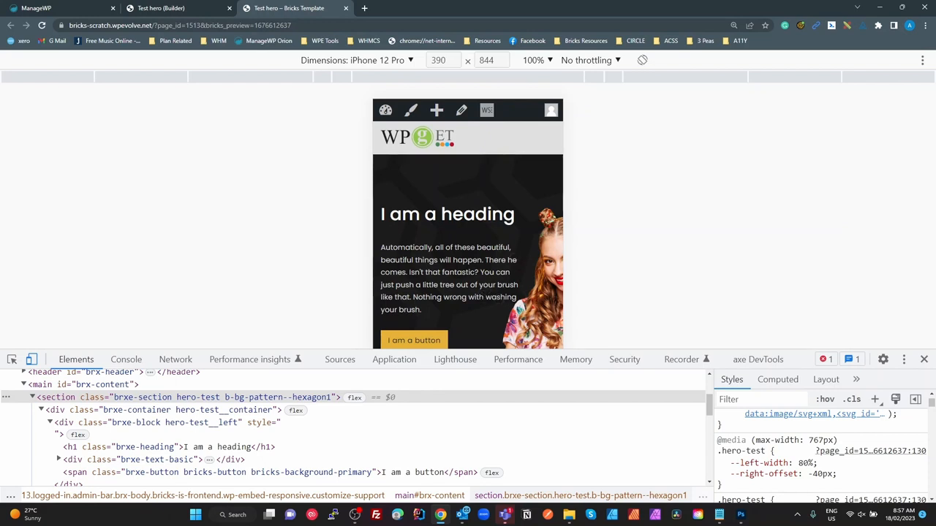
mouse_move(575, 359)
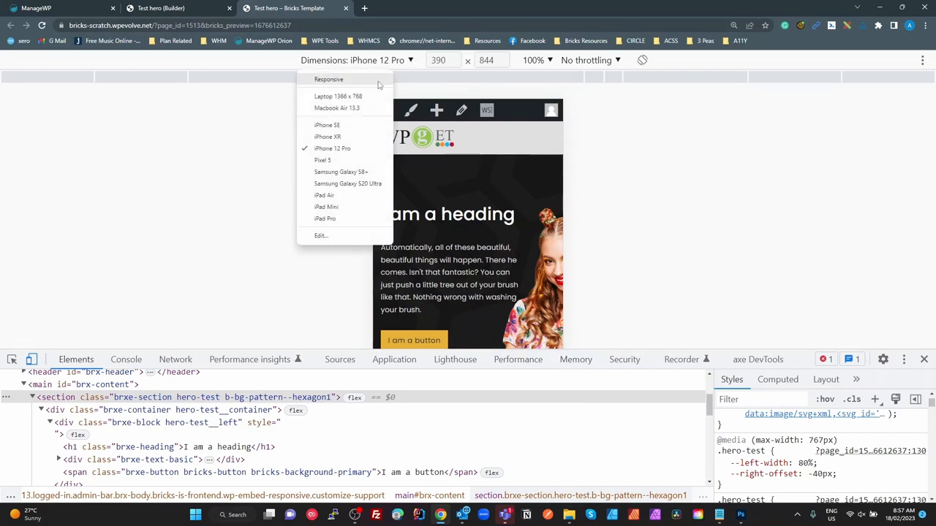
- Scroll the hero's Custom CSS down to the .hero-test__container rule
left_click(329, 79)
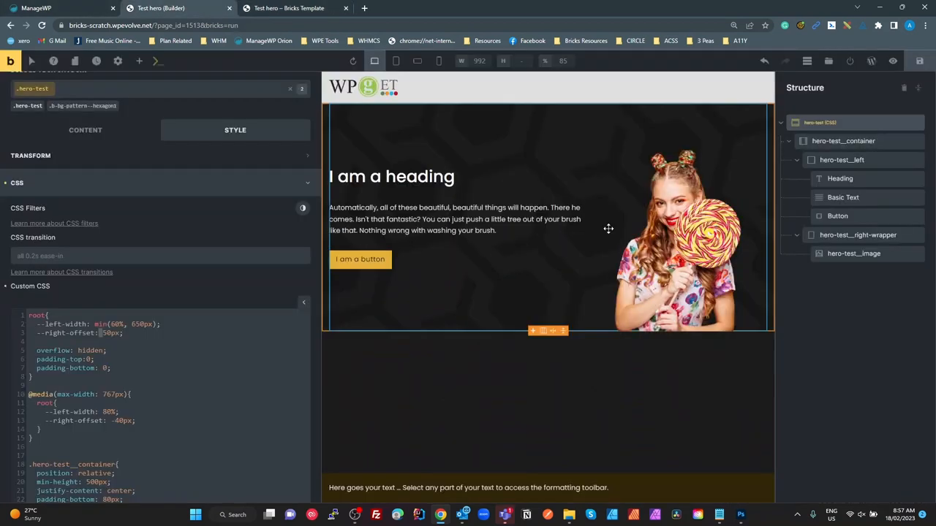
scroll("down", 3)
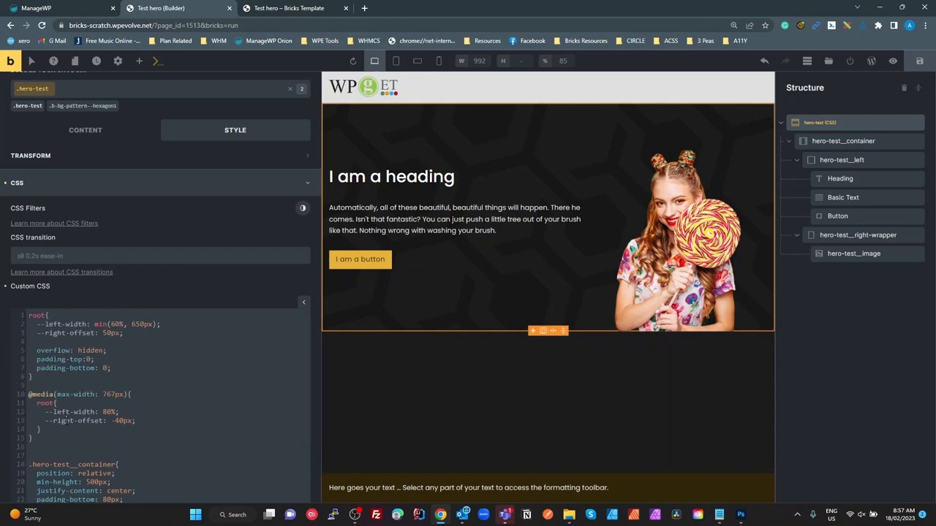
scroll("down", 3)
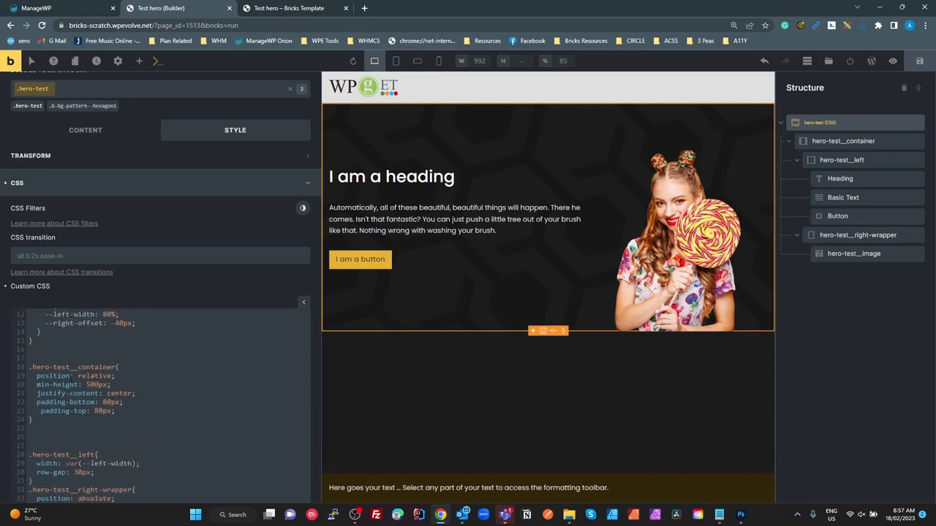
double_click(74, 367)
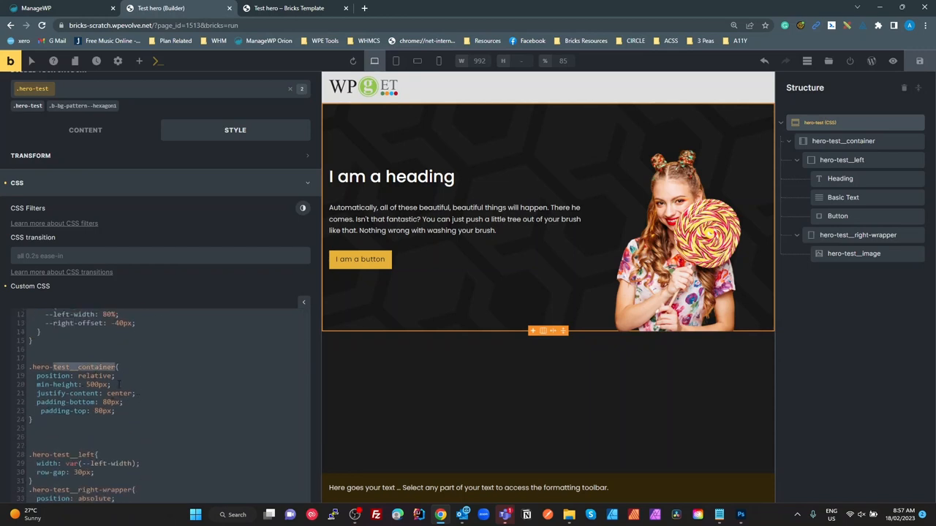
left_click(289, 8)
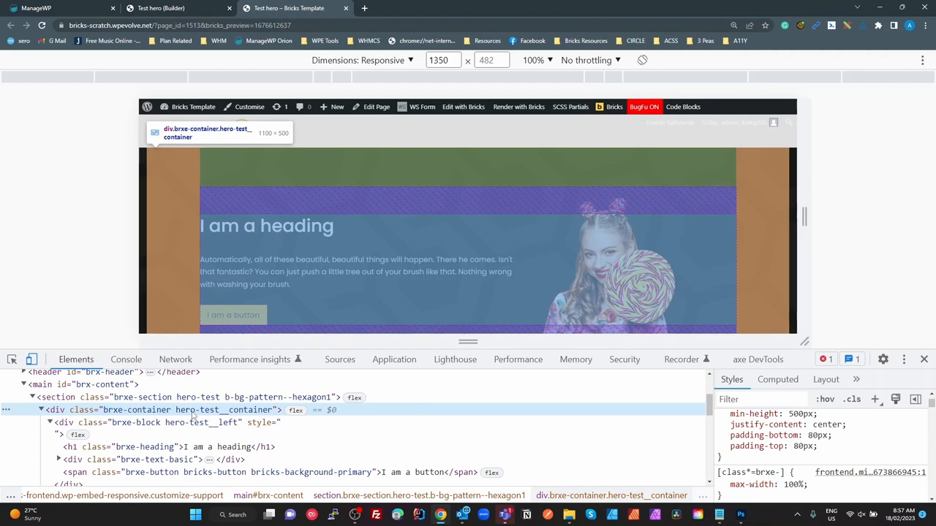
mouse_move(195, 416)
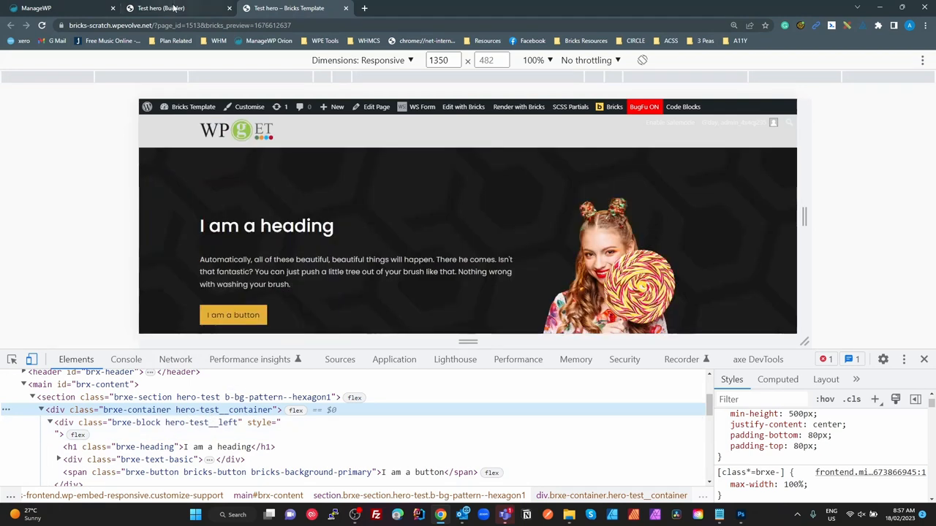
left_click(160, 8)
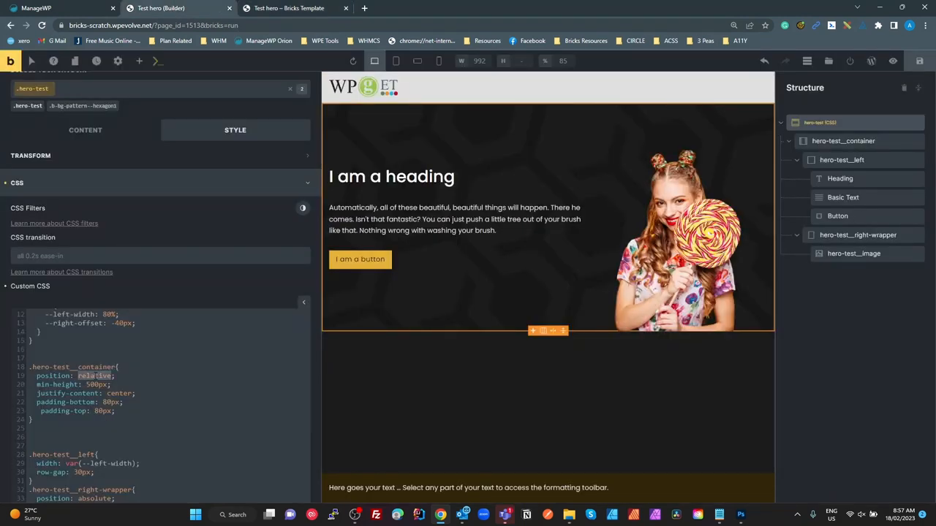
left_click(296, 8)
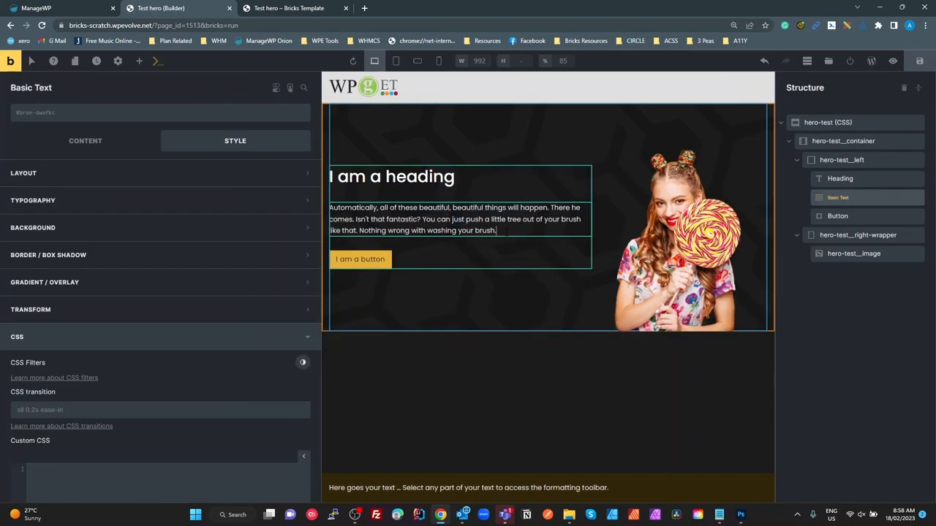
type("sdf")
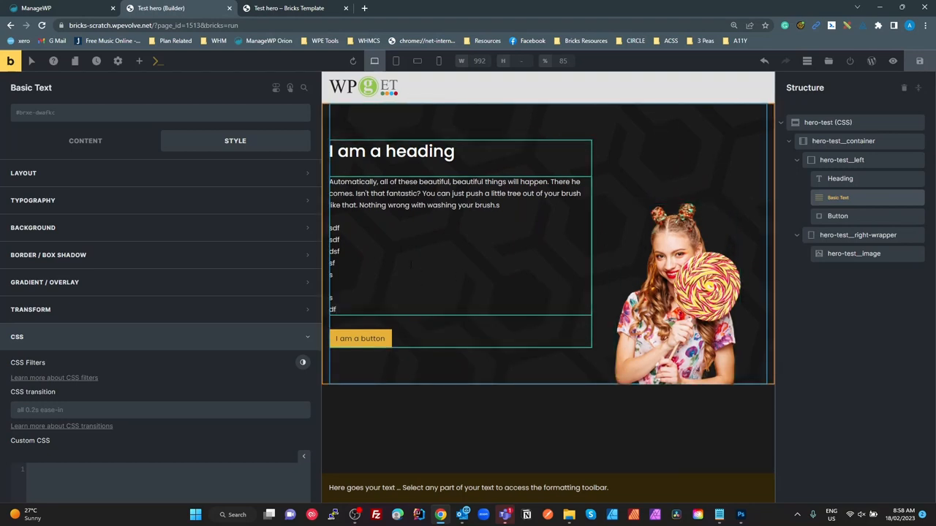
left_click(500, 204)
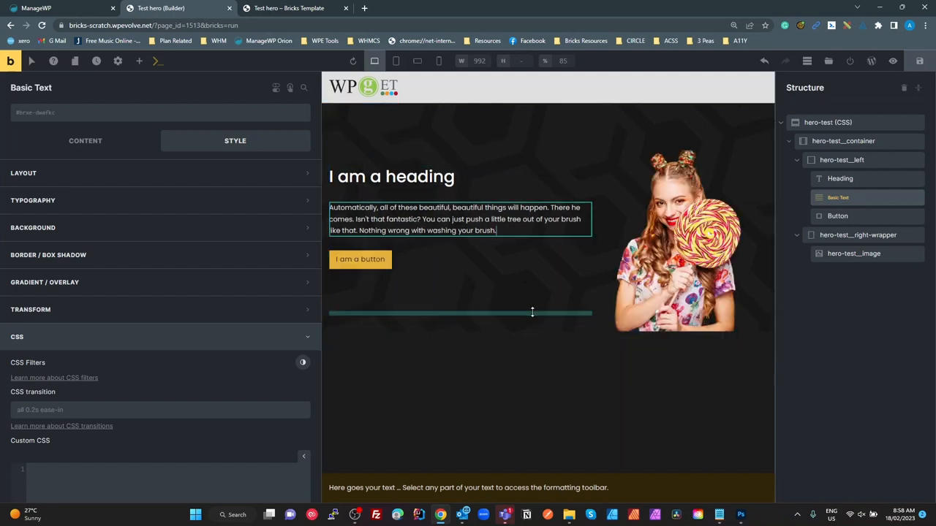
left_click(843, 141)
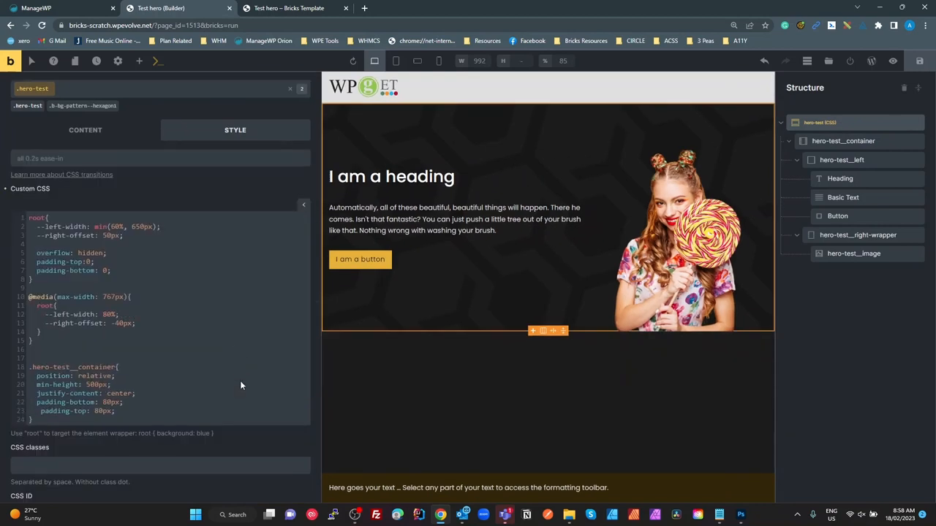
scroll("down", 3)
type("flex-")
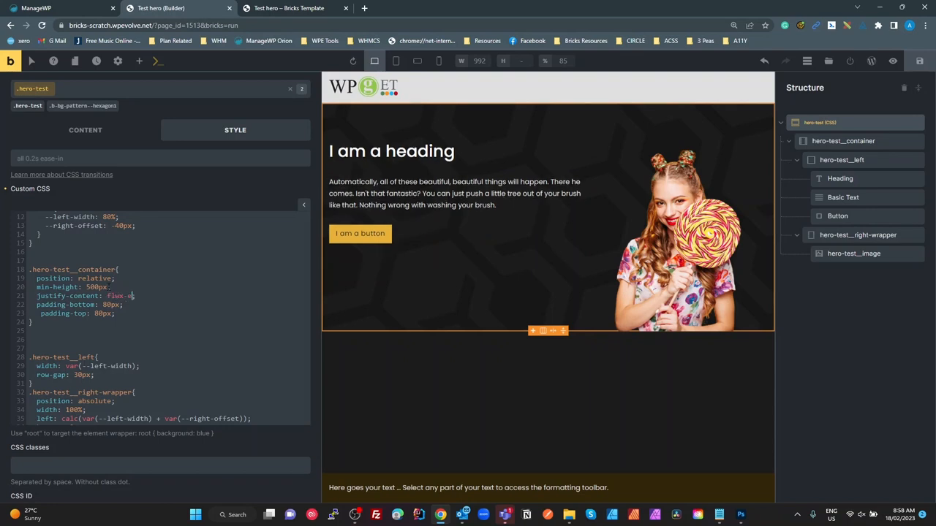
key("Backspace")
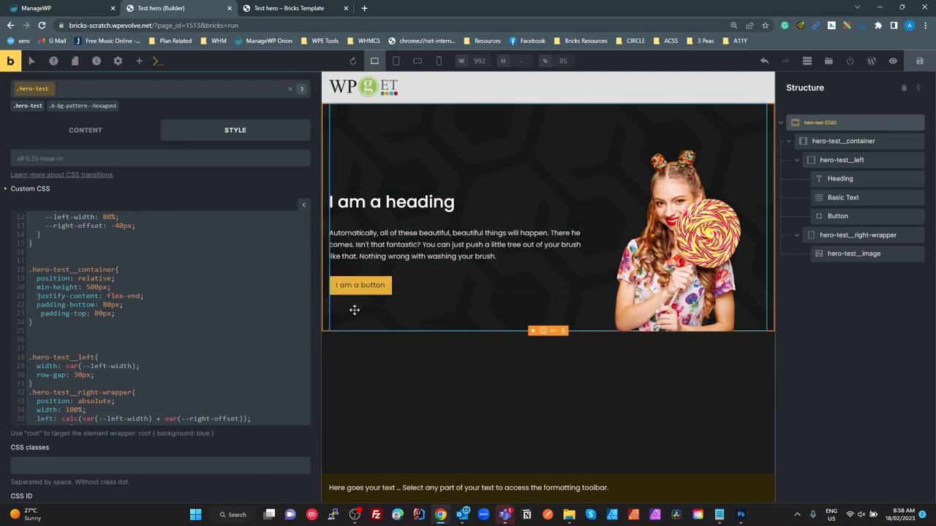
left_click(140, 296)
type("start")
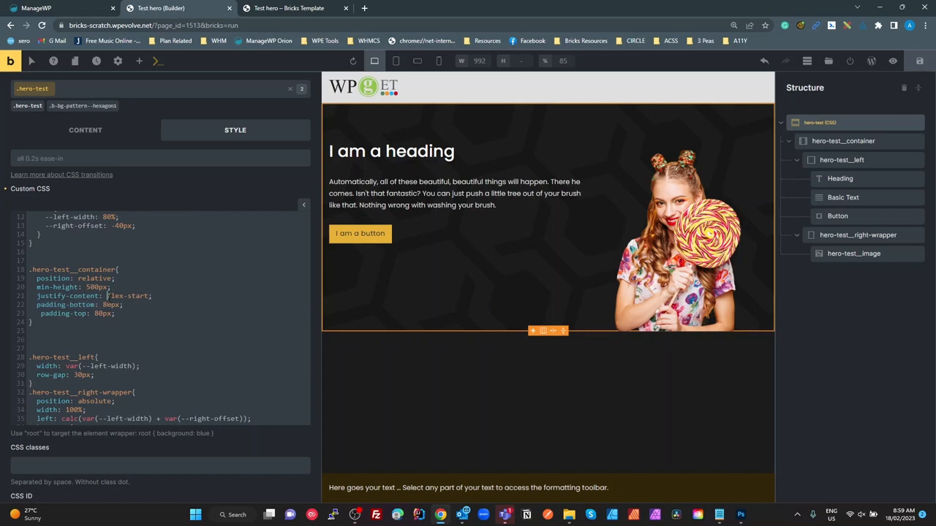
double_click(128, 296)
type("cente")
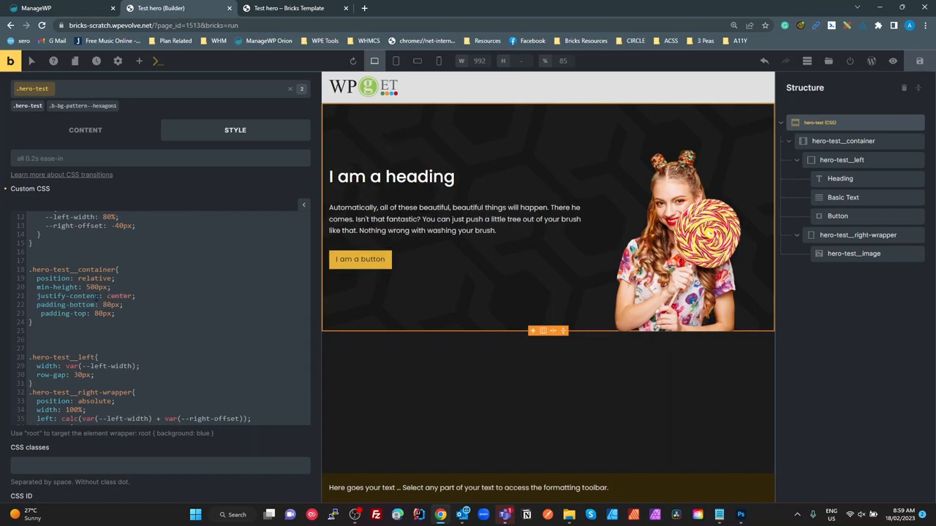
mouse_move(223, 418)
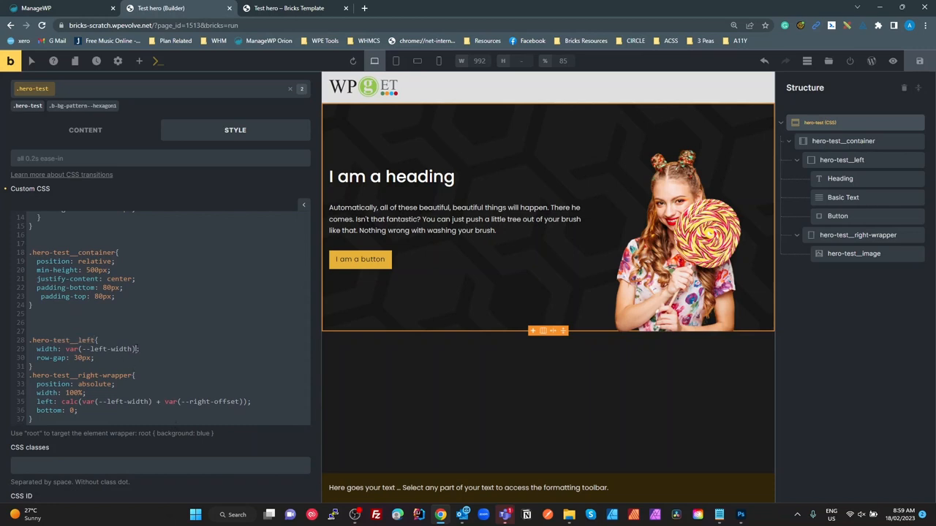
double_click(106, 348)
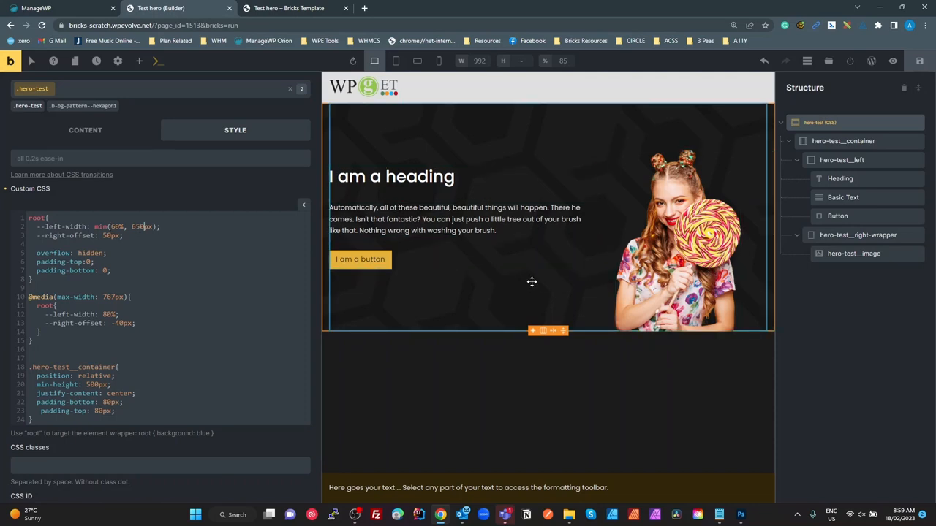
scroll("down", 3)
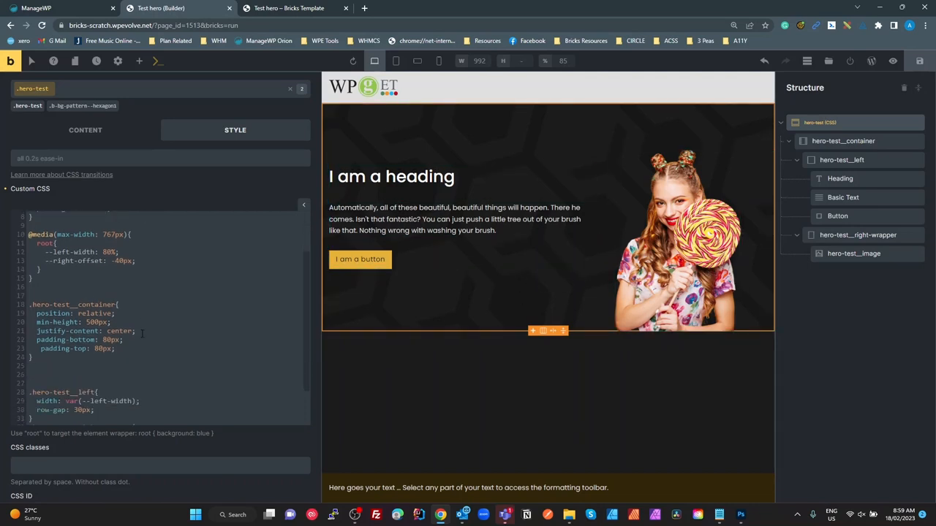
scroll("down", 3)
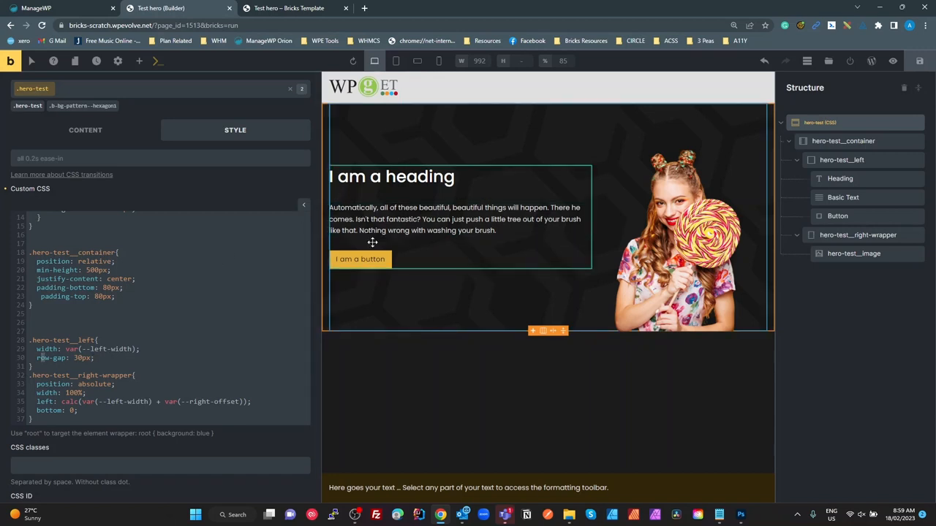
left_click(391, 177)
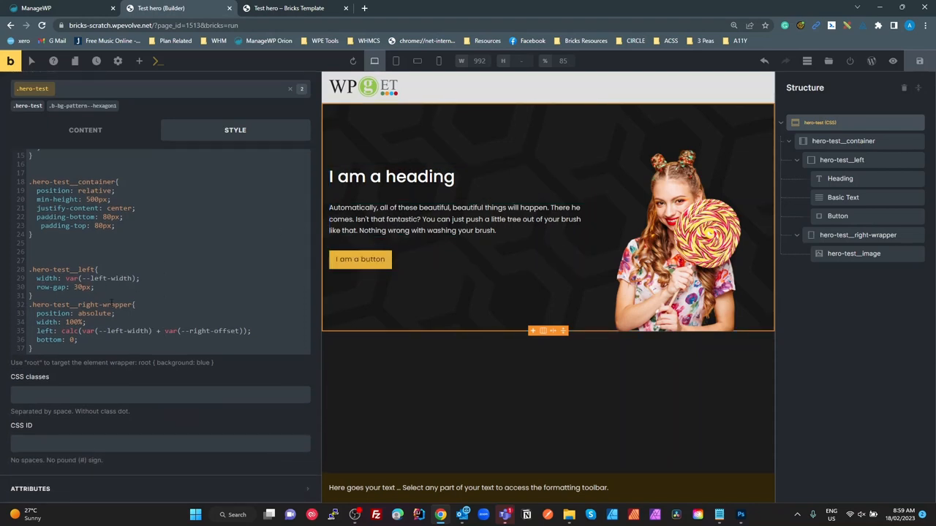
double_click(93, 313)
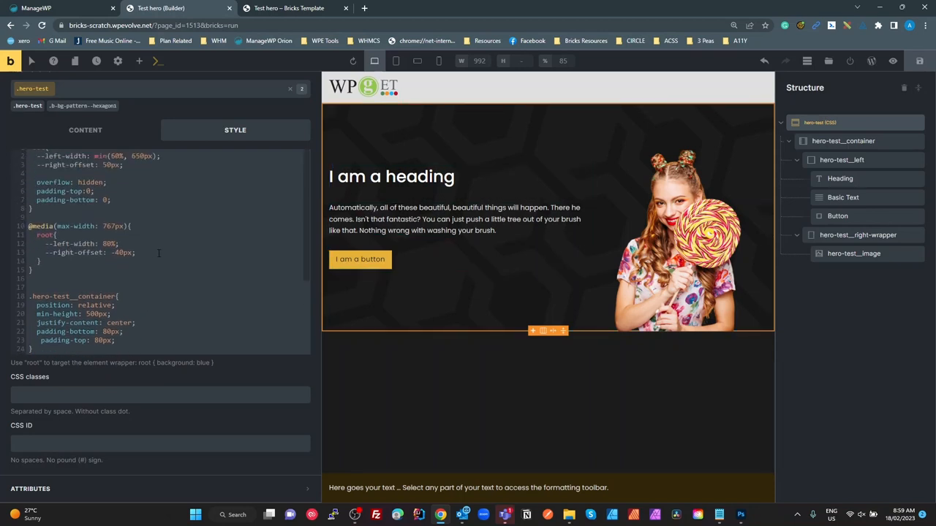
scroll("down", 3)
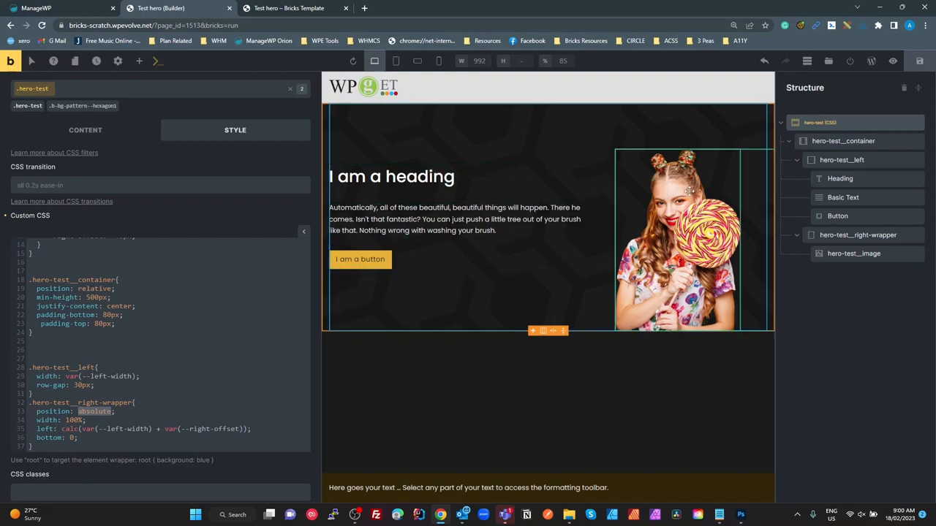
mouse_move(632, 190)
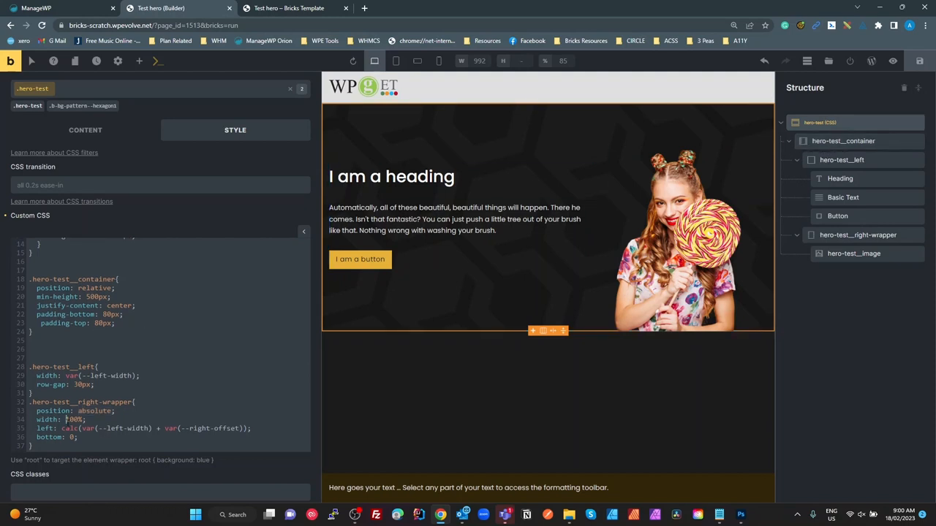
double_click(74, 420)
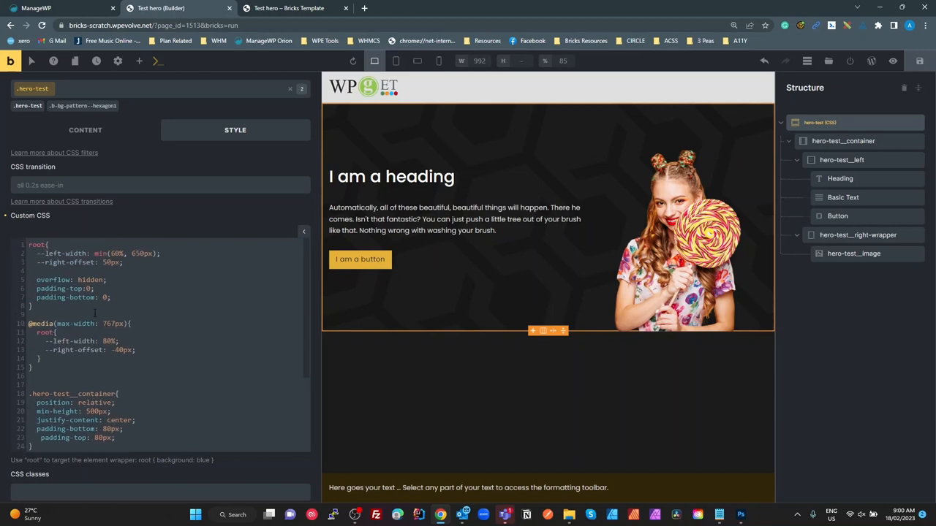
mouse_move(605, 228)
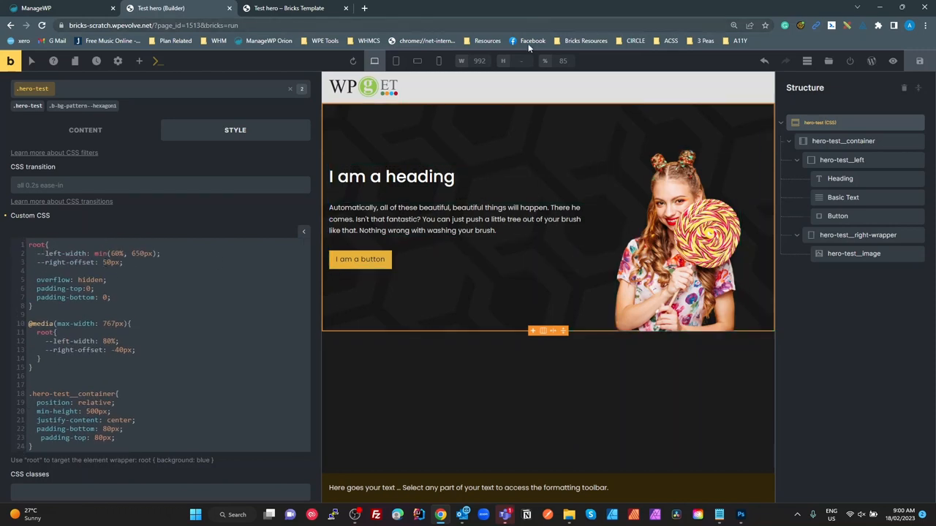
- Scroll through the hero's Custom CSS, then select the Basic Text paragraph element
left_click(417, 61)
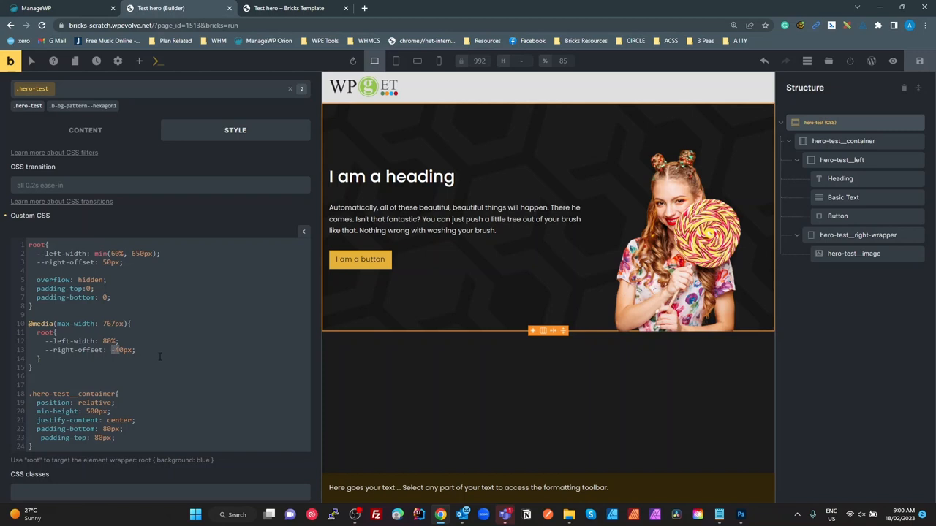
scroll("down", 3)
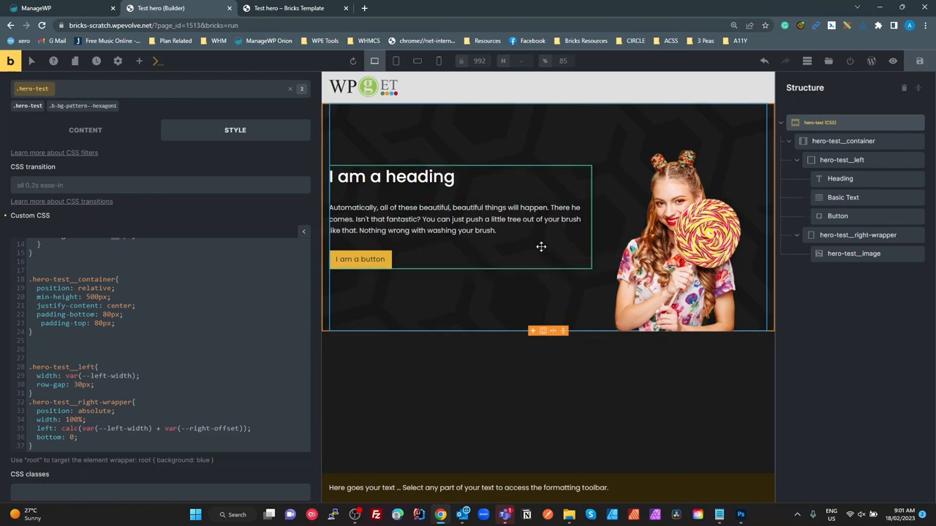
scroll("down", 3)
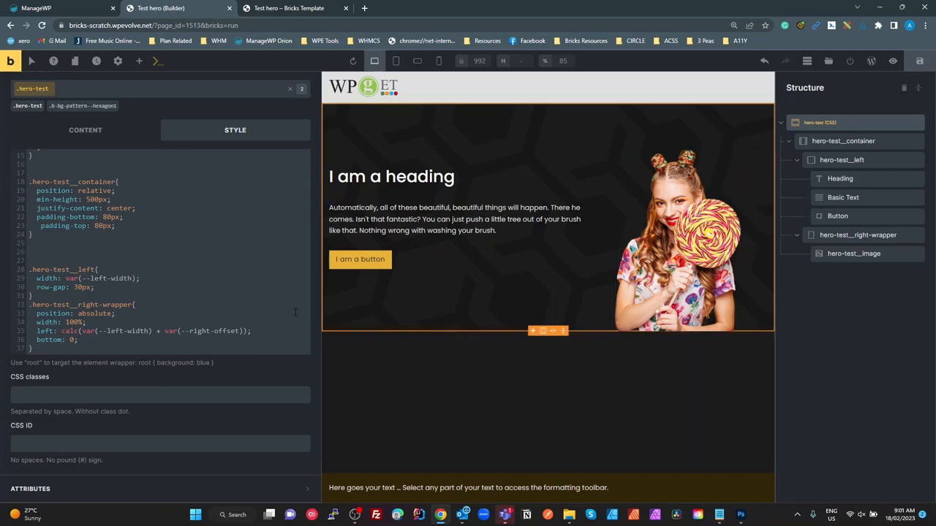
left_click(235, 131)
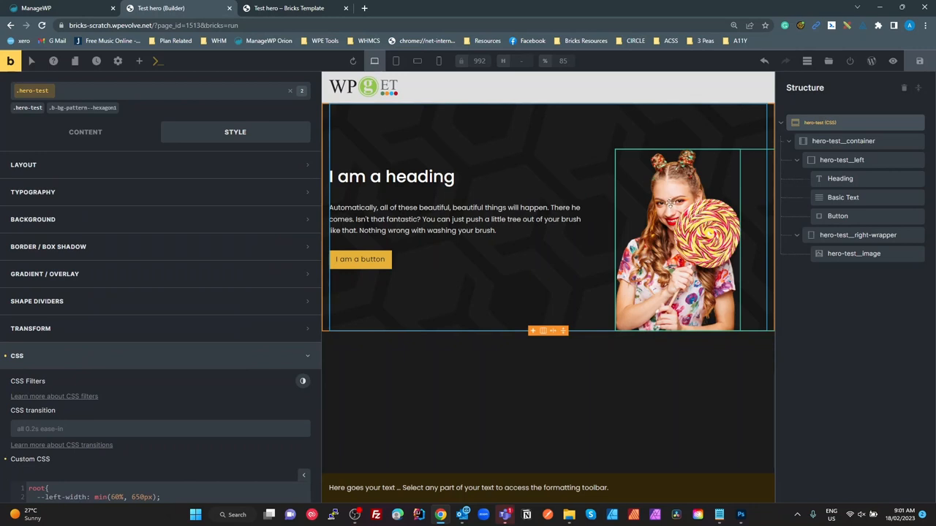
left_click(844, 197)
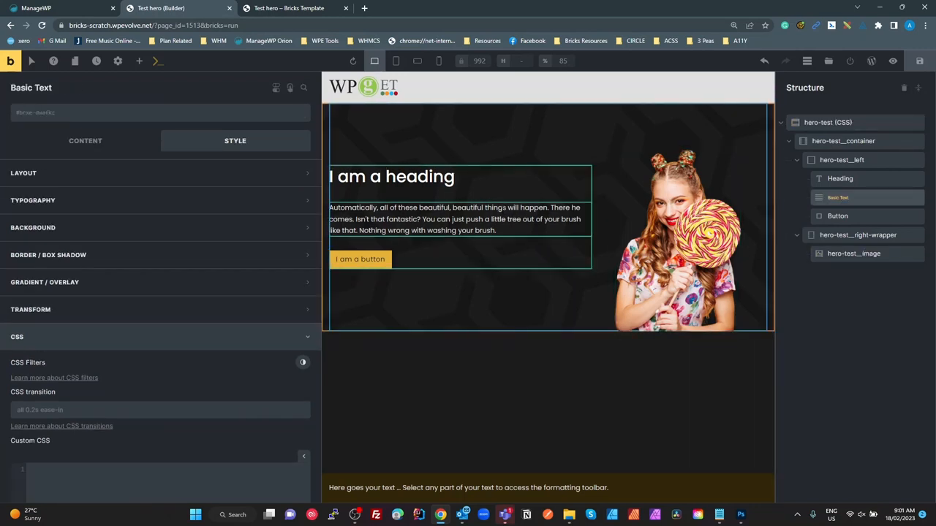